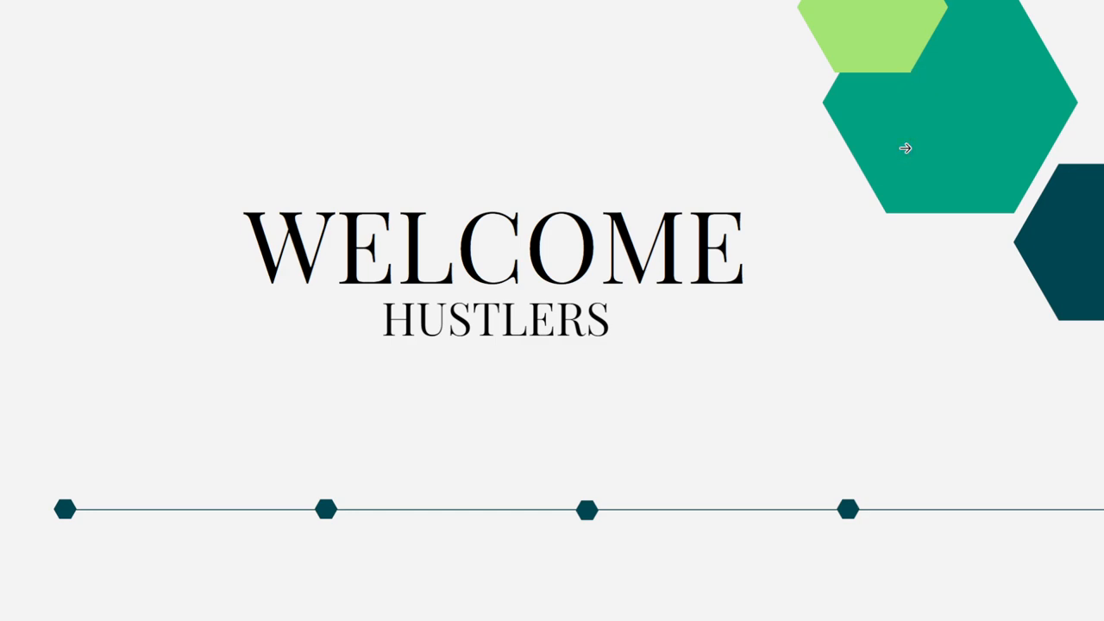
mouse_move(904, 148)
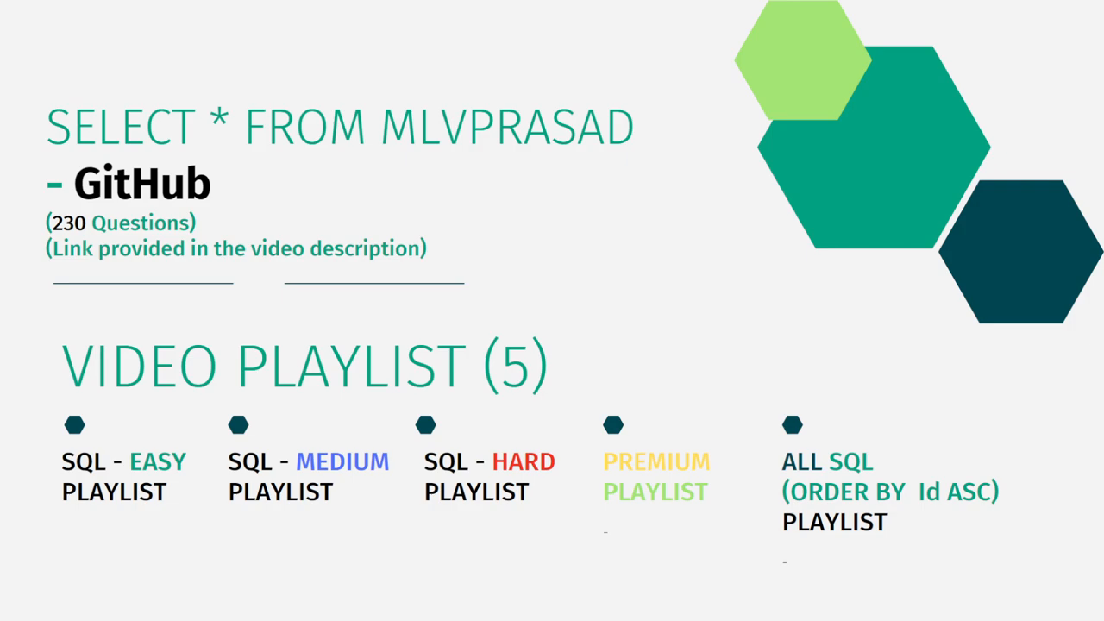
mouse_move(905, 148)
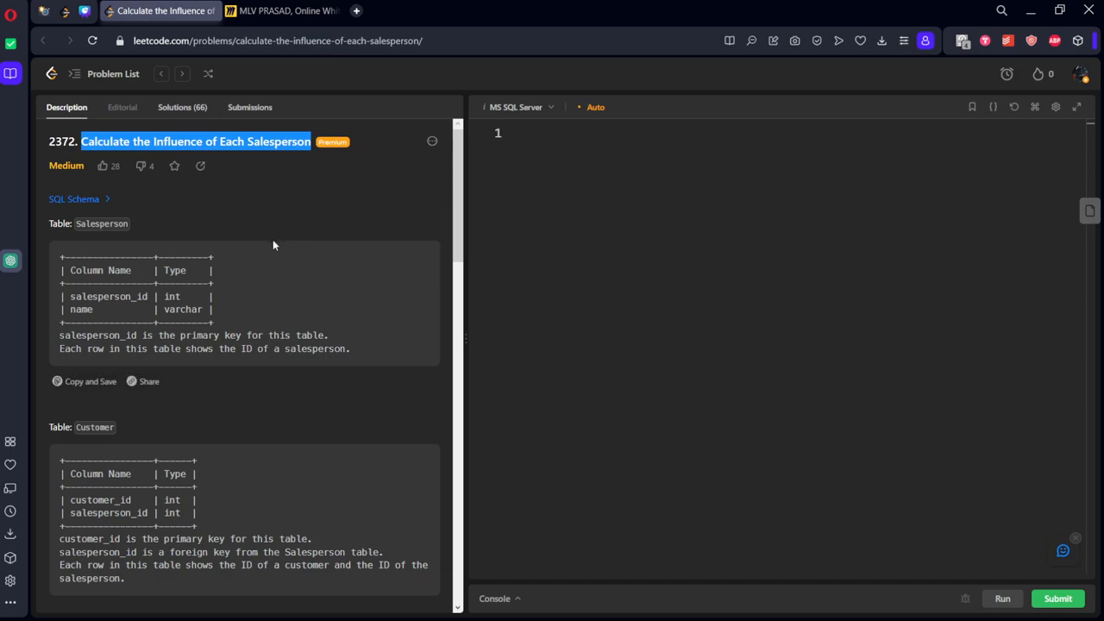
mouse_move(266, 262)
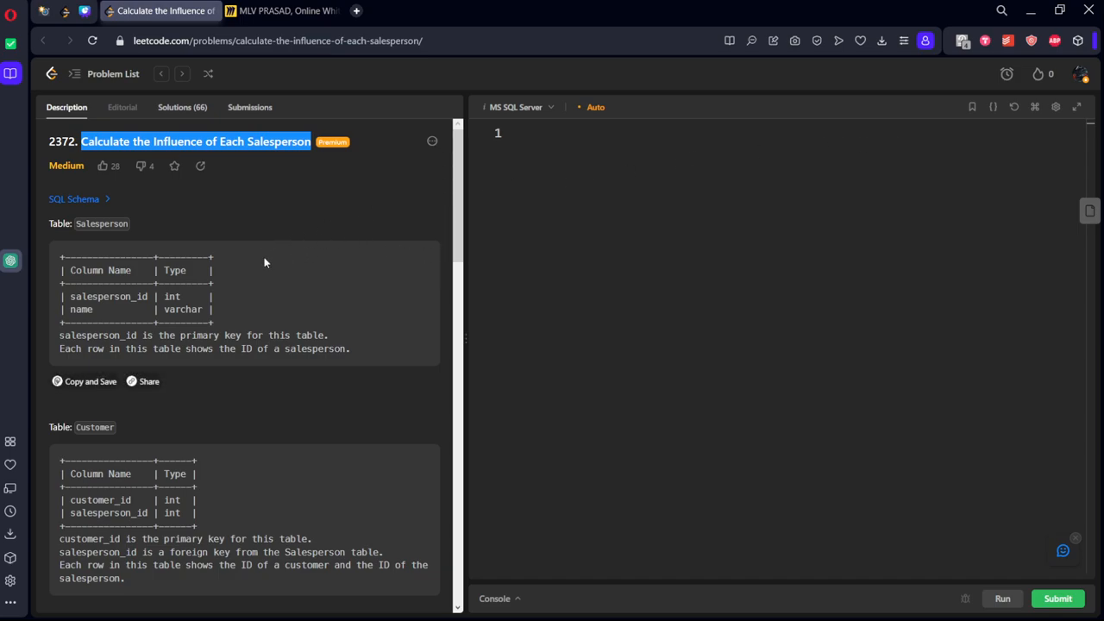
Step: Scroll past the Salesperson, Customer and Sales schemas and highlight the sum-of-prices task with its zero-total rule
scroll(down, 3)
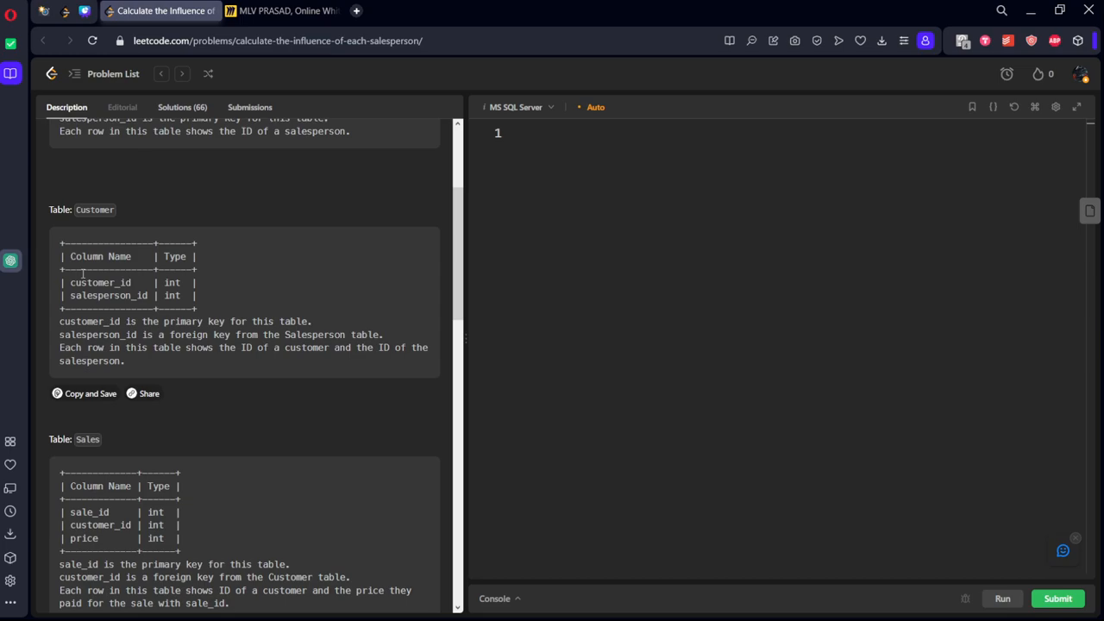
scroll(down, 3)
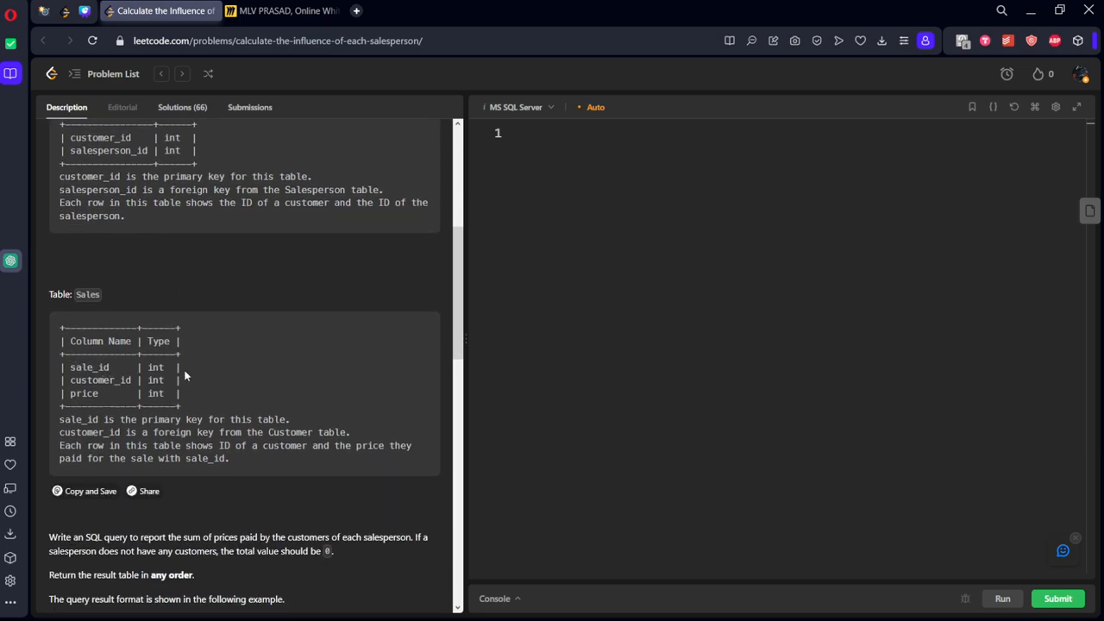
scroll(down, 3)
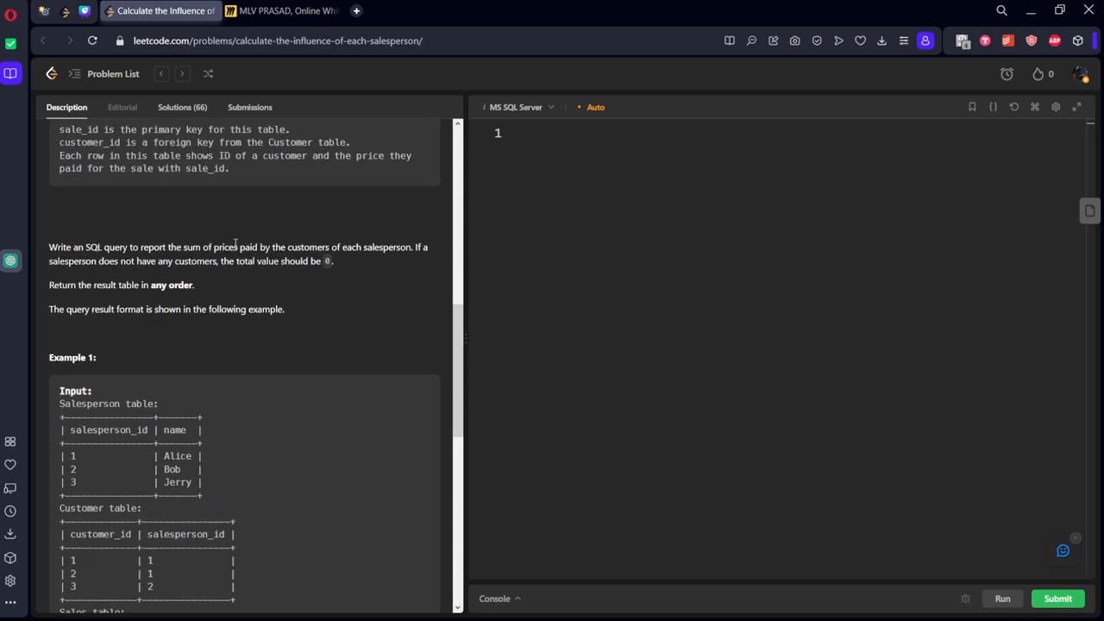
double_click(69, 247)
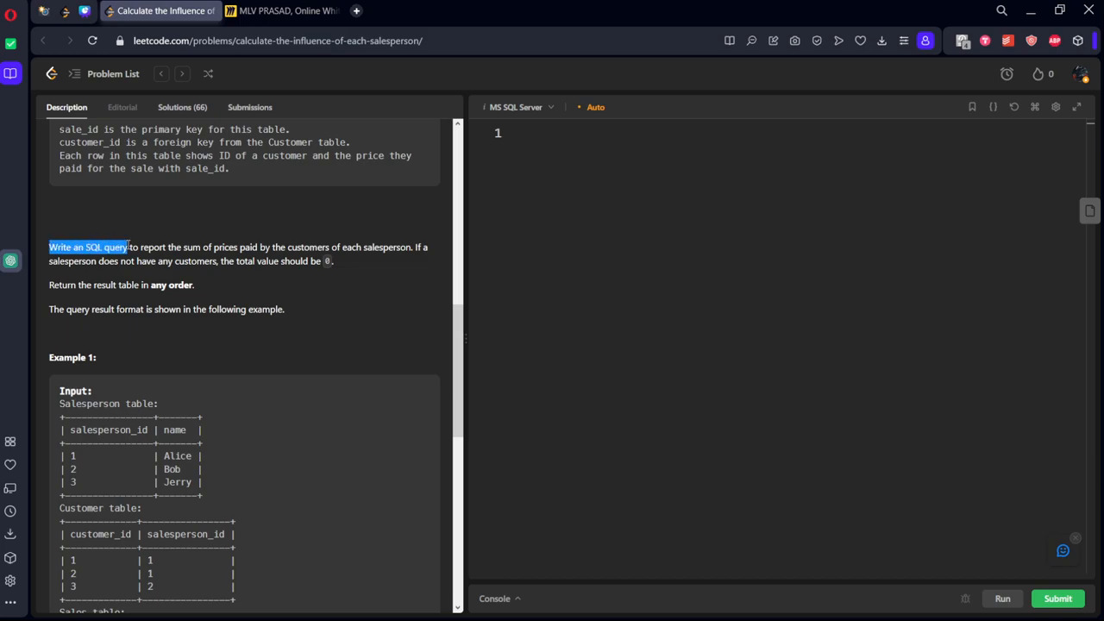
drag(128, 247, 269, 246)
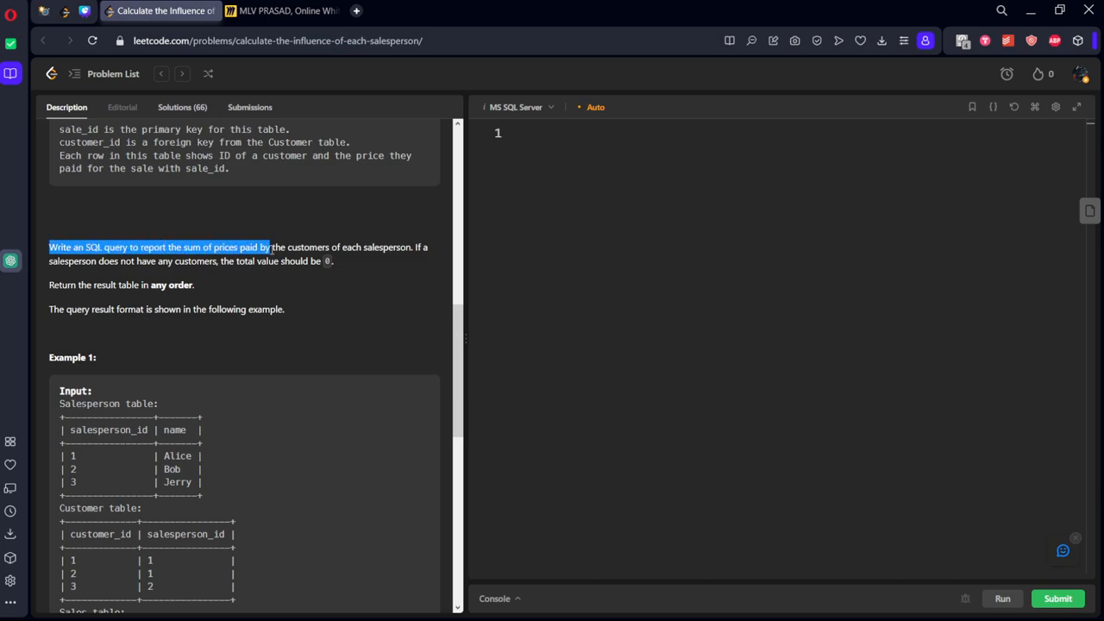
drag(269, 248, 424, 251)
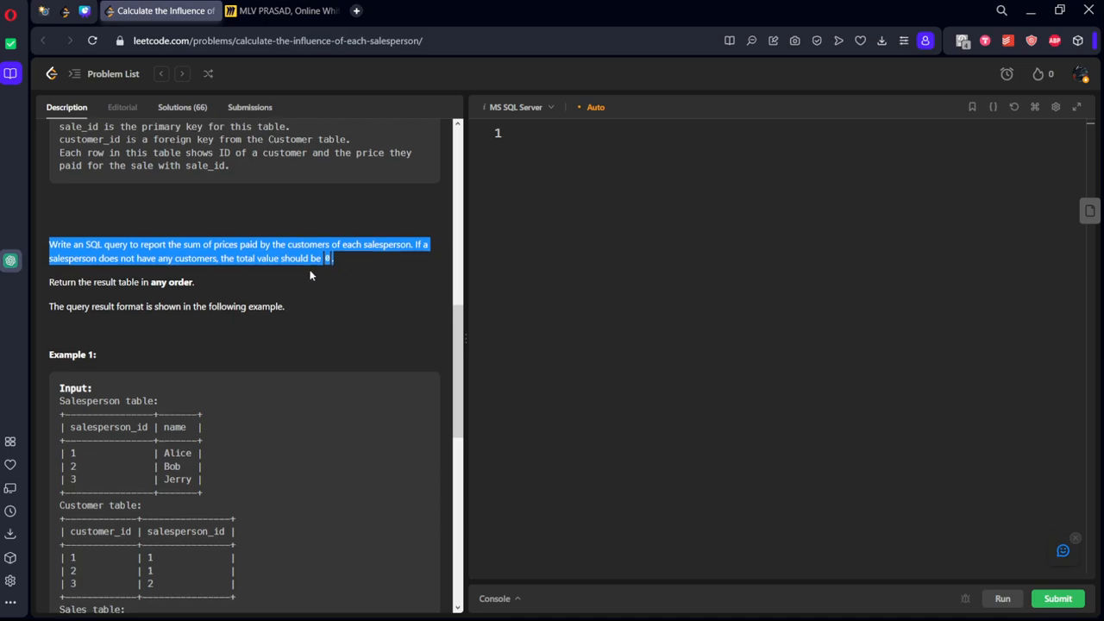
scroll(down, 3)
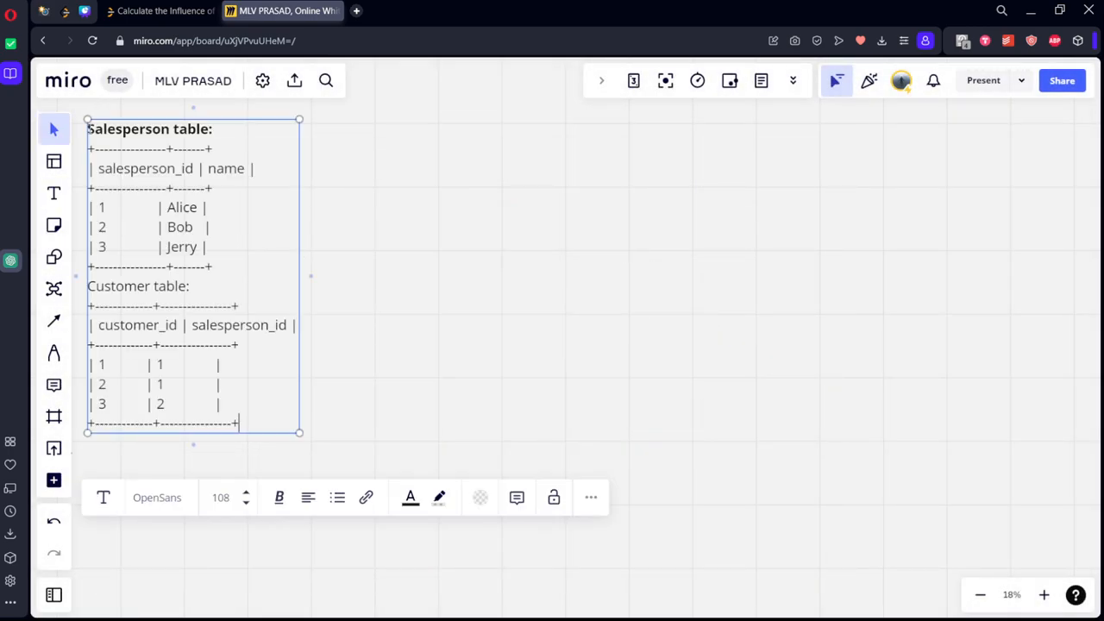
Step: Copy the example Sales and Output tables from the description and paste them onto the Miro board
key(ctrl+a)
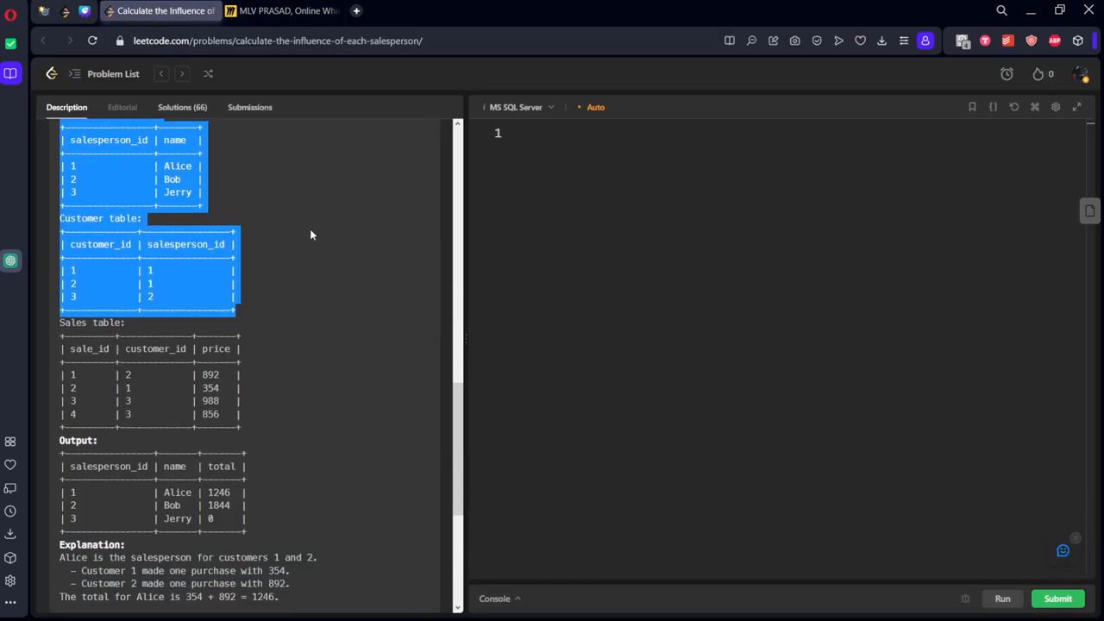
scroll(down, 3)
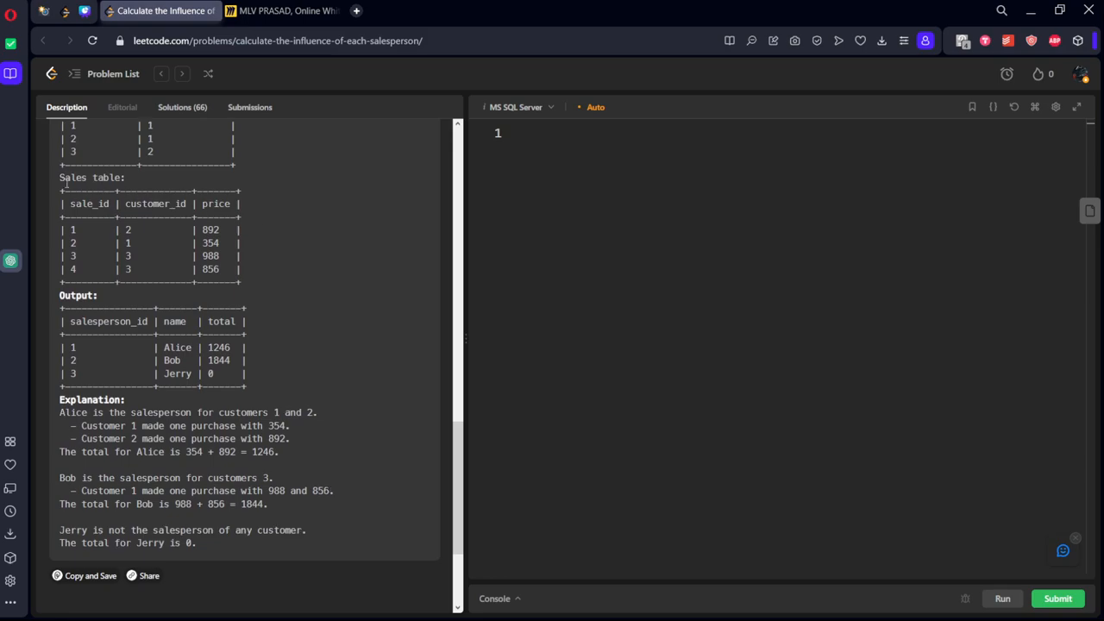
drag(66, 176, 280, 379)
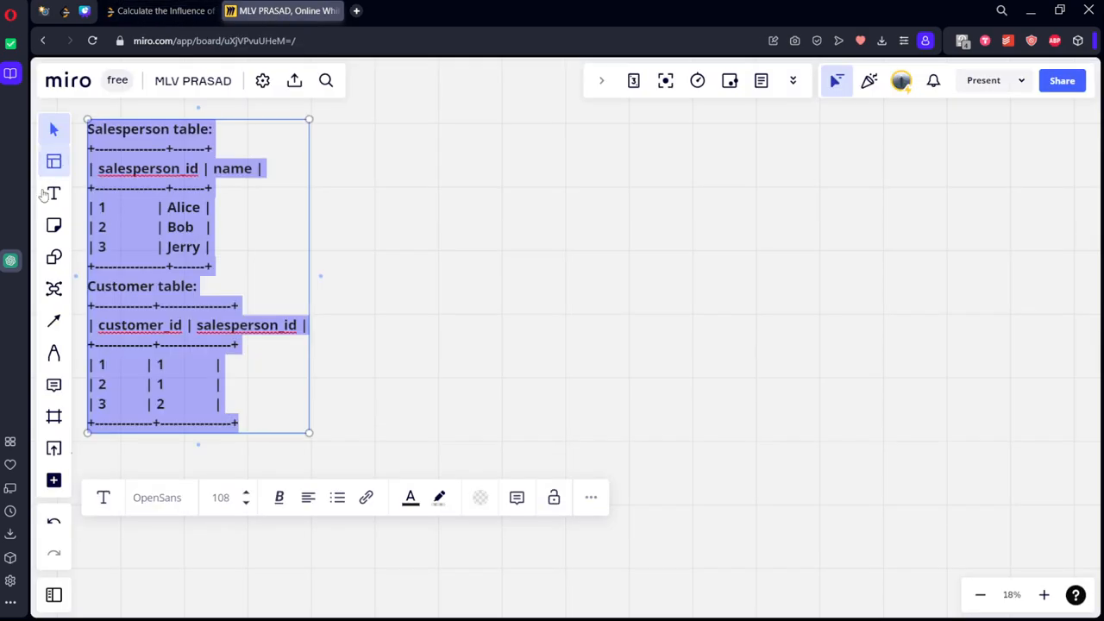
click(507, 138)
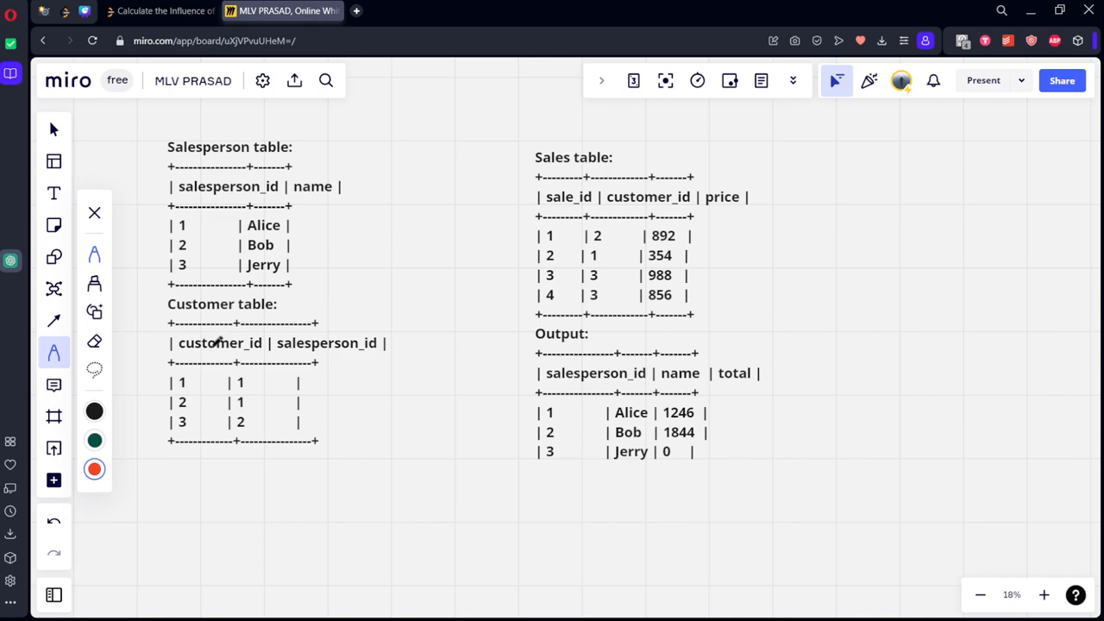
mouse_move(224, 302)
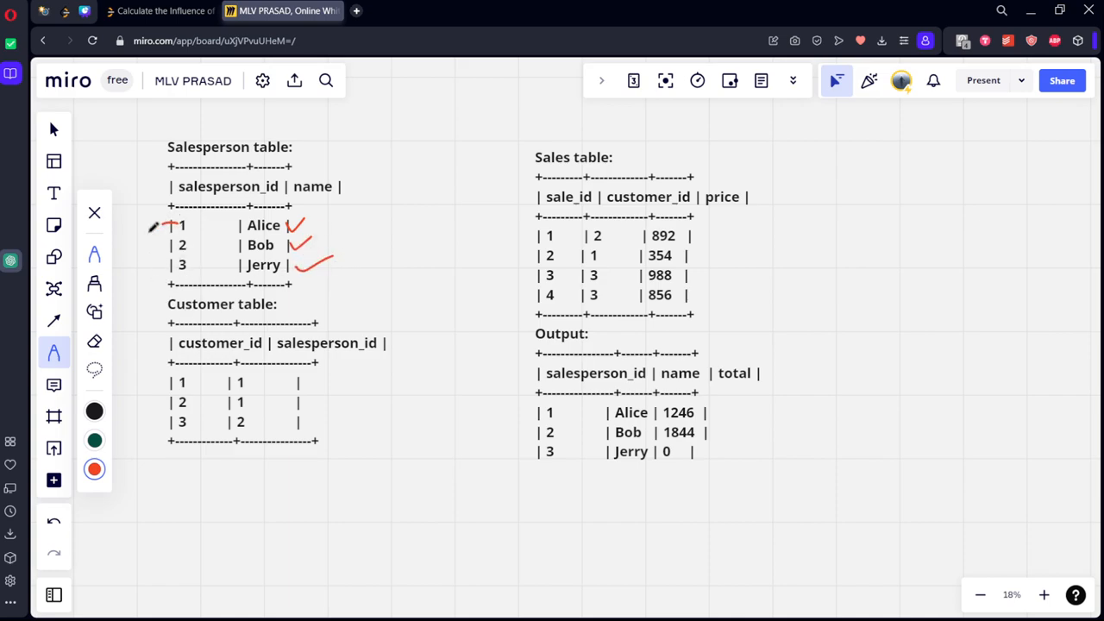
Step: Link salesperson 1 to their customer rows and mark customer 2's price 892 in dark green
drag(164, 224, 158, 400)
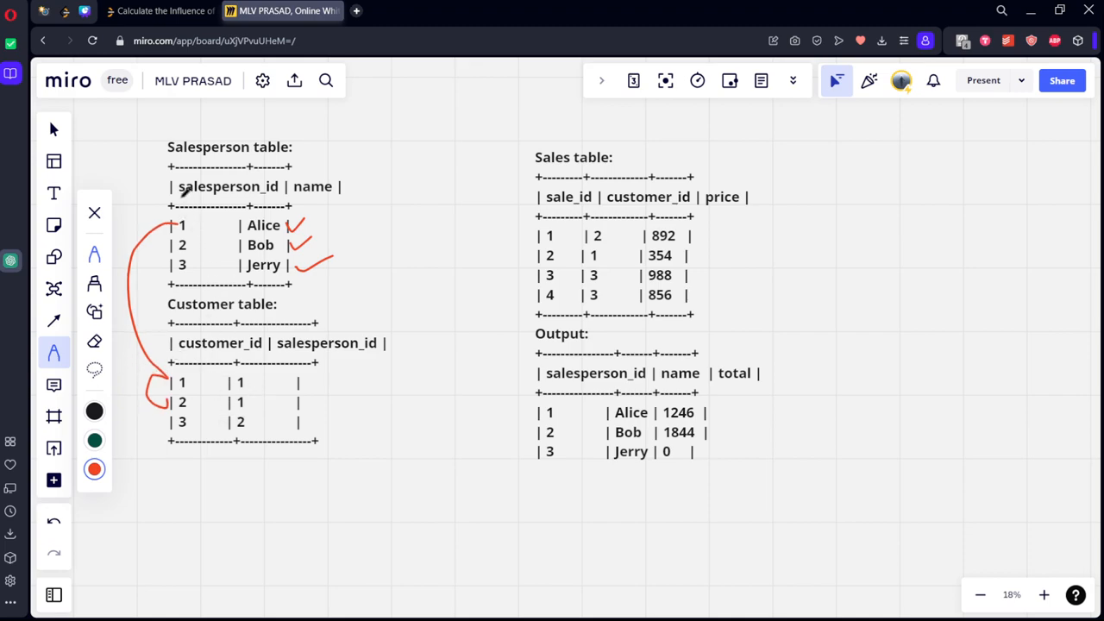
click(93, 441)
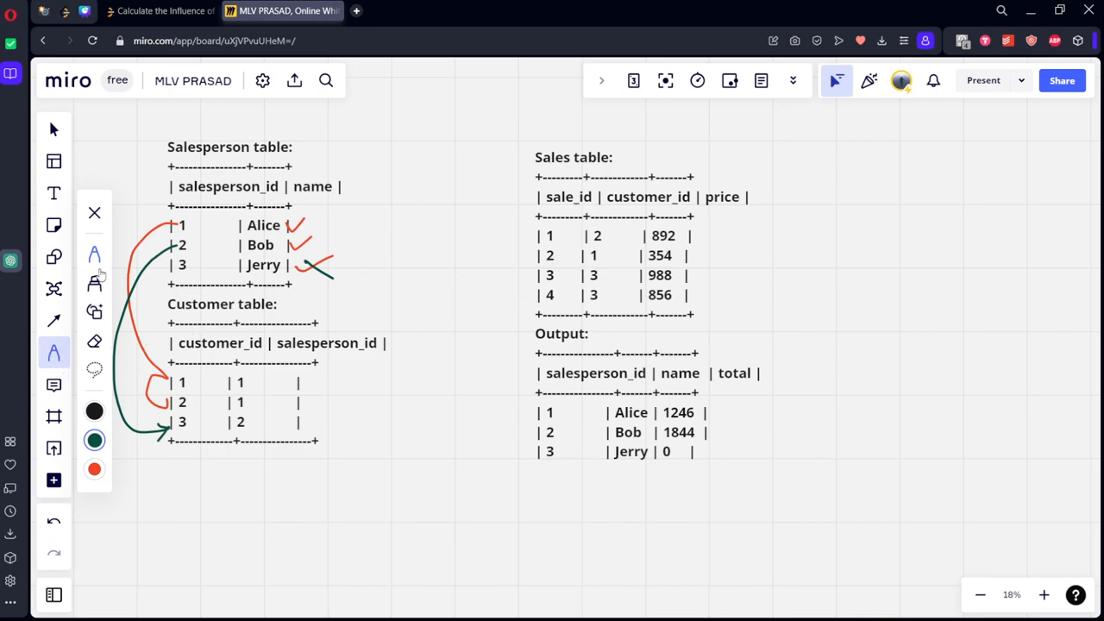
mouse_move(647, 205)
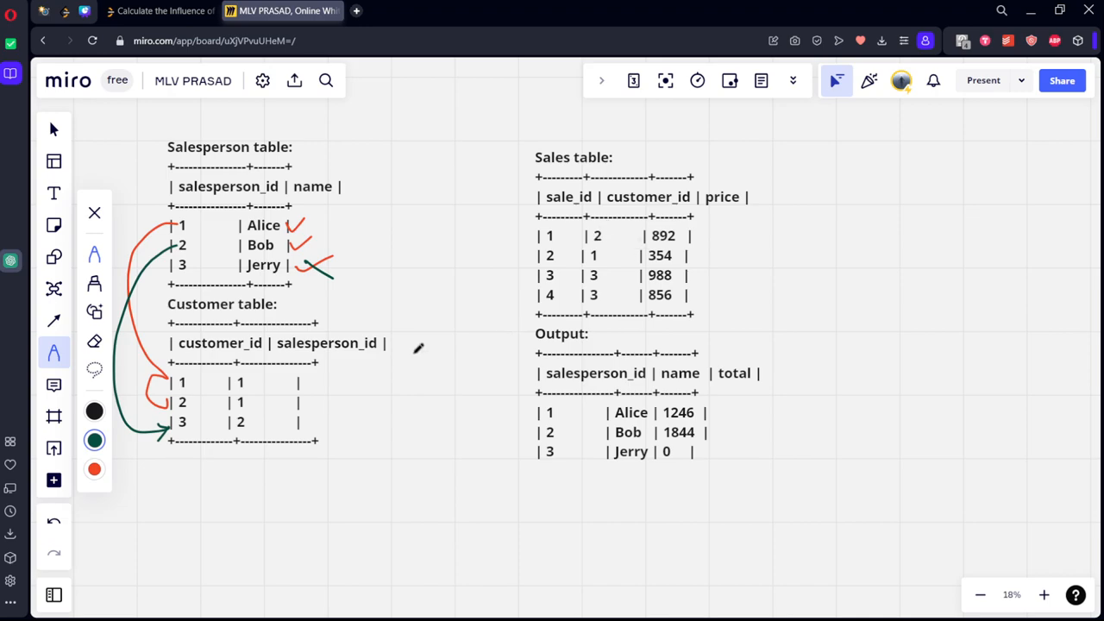
drag(255, 402, 336, 402)
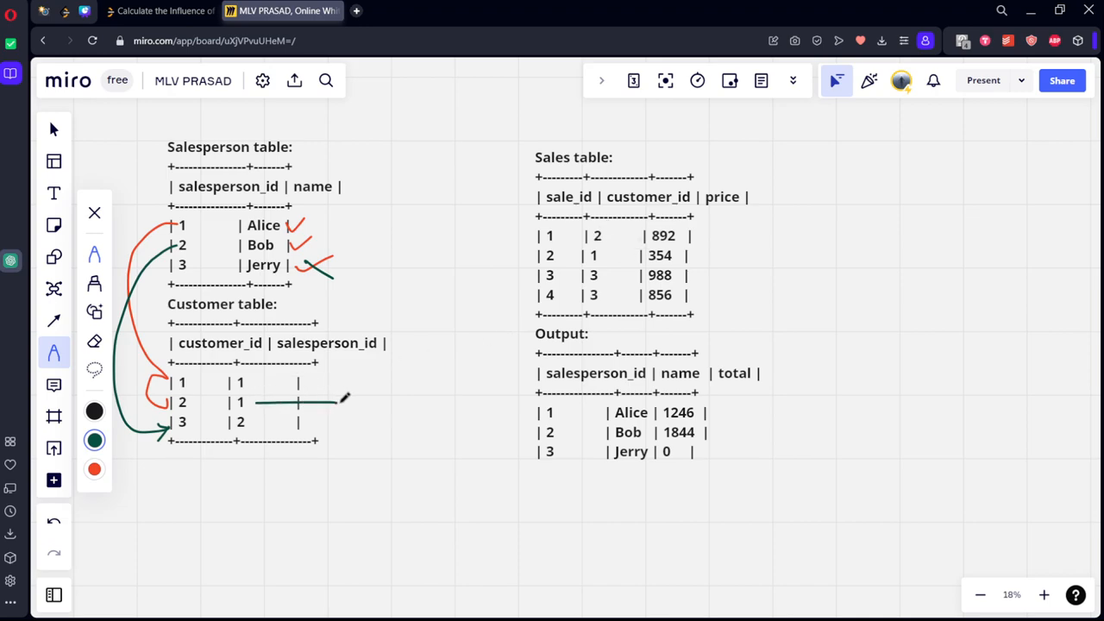
drag(297, 404, 362, 404)
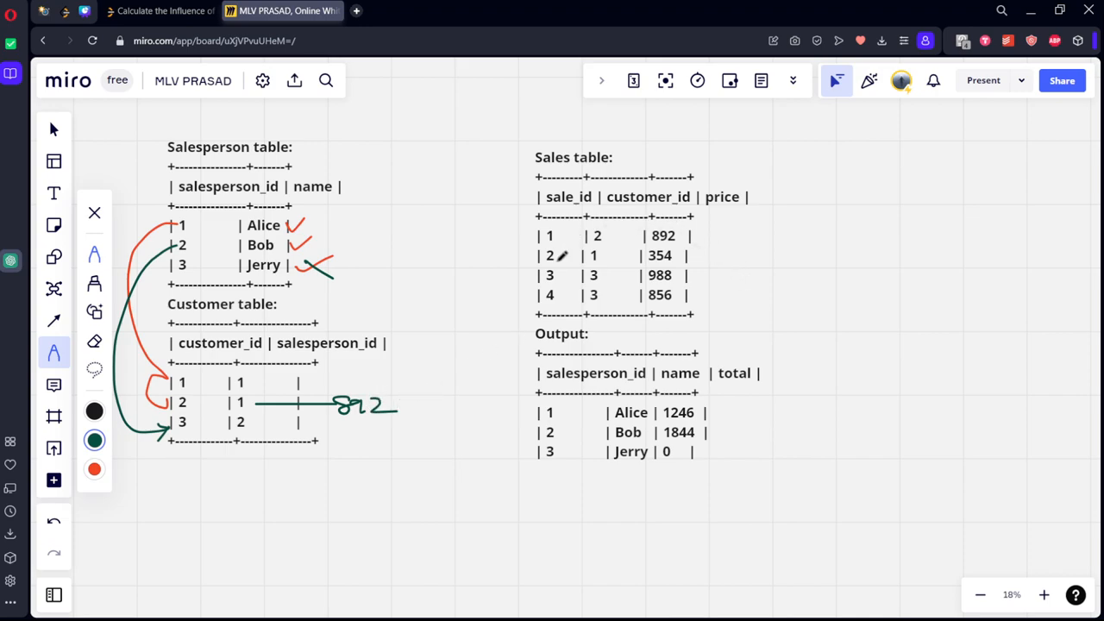
mouse_move(714, 245)
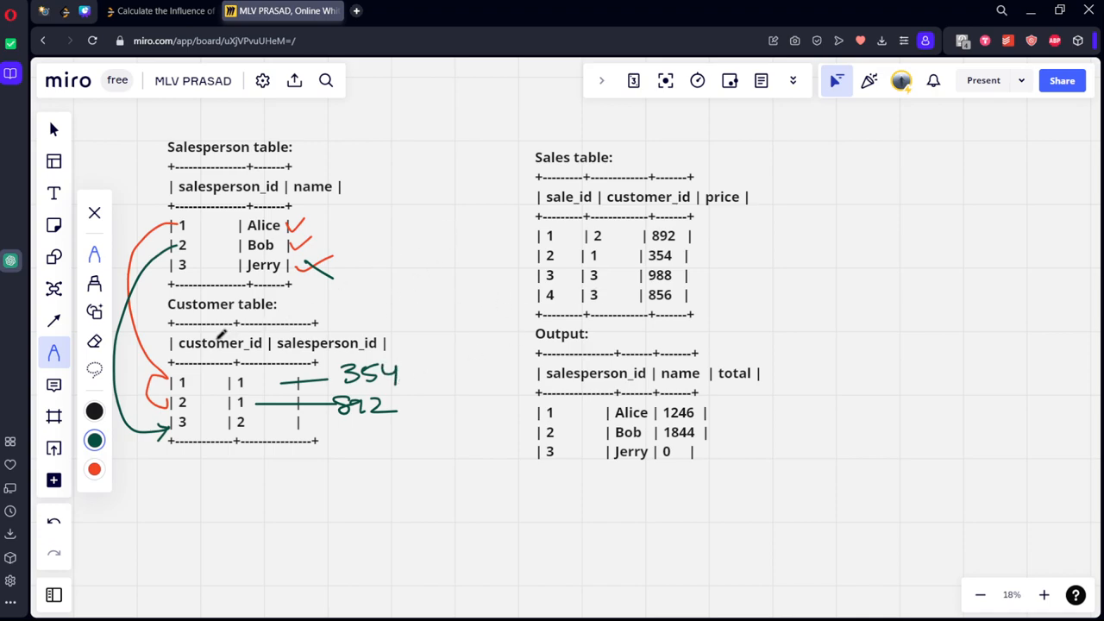
Step: Connect customer 3 to Sales with its second price 856, circle per-salesperson prices and Jerry's total of 0
drag(215, 337, 641, 176)
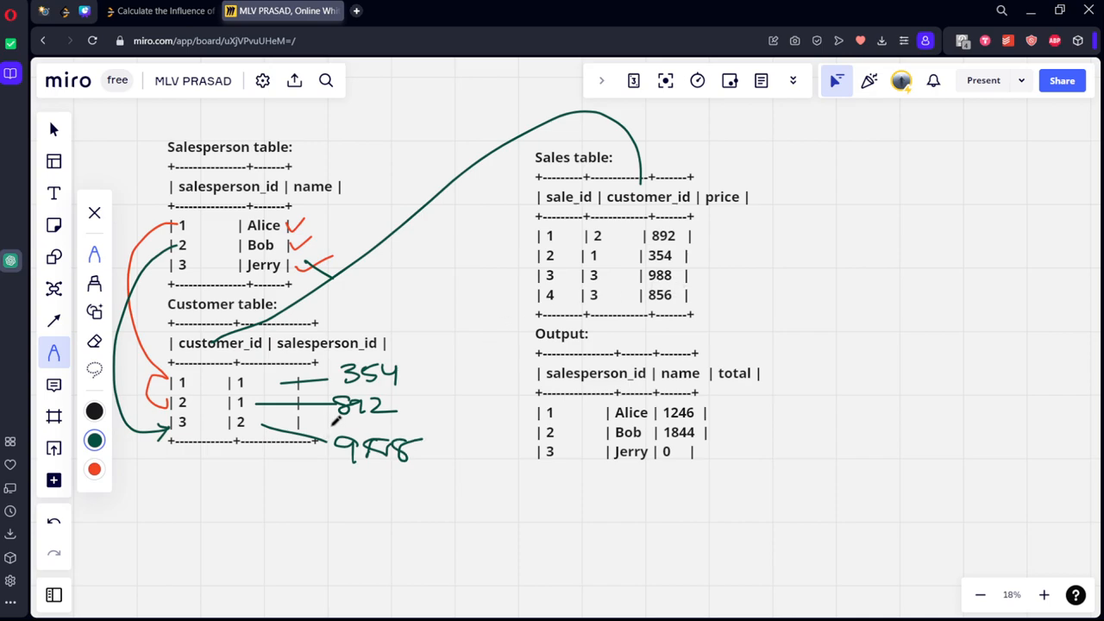
drag(267, 440, 349, 500)
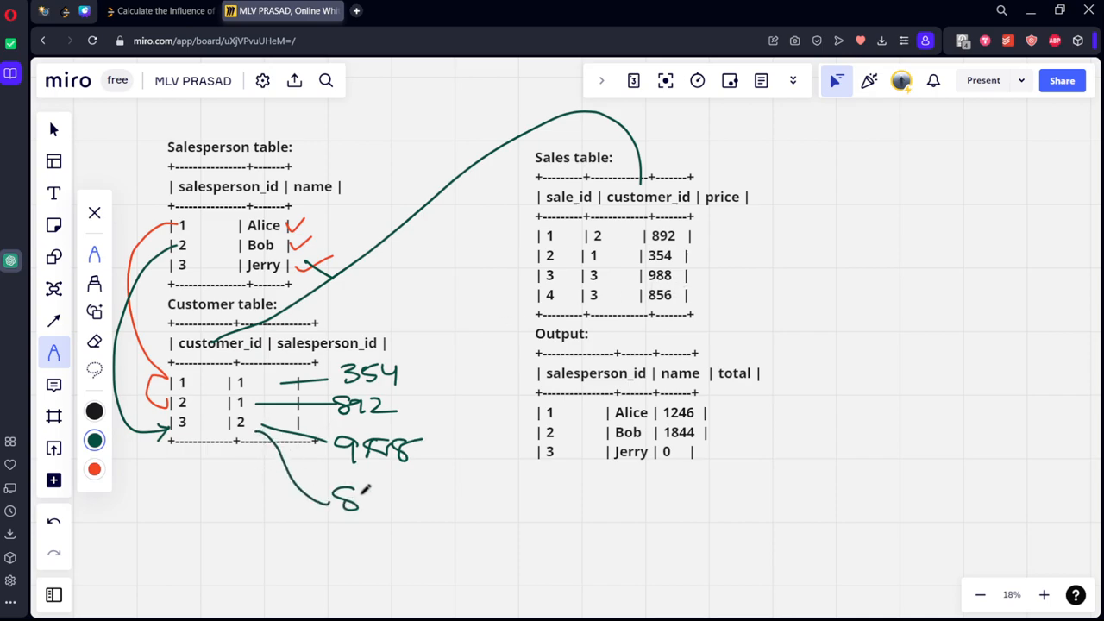
drag(337, 500, 414, 504)
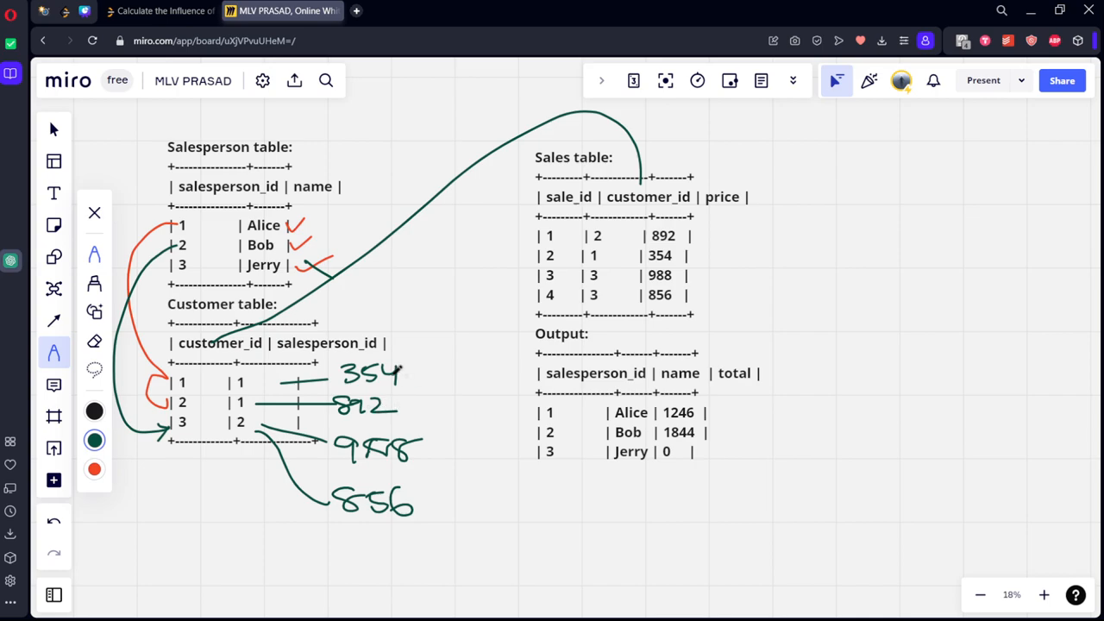
drag(336, 354, 397, 414)
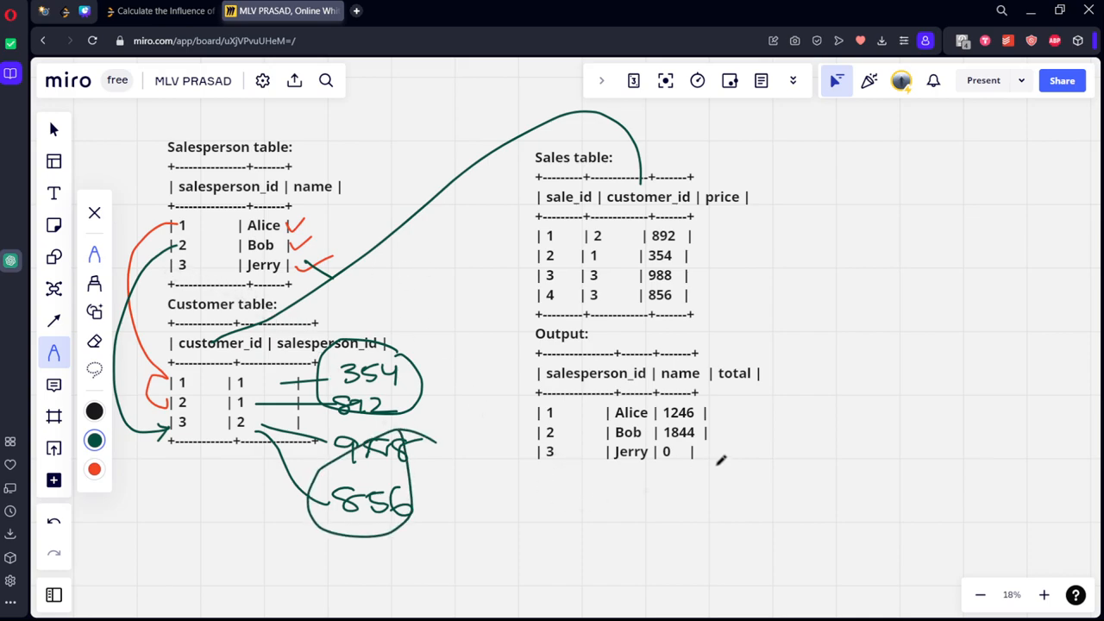
drag(621, 440, 699, 465)
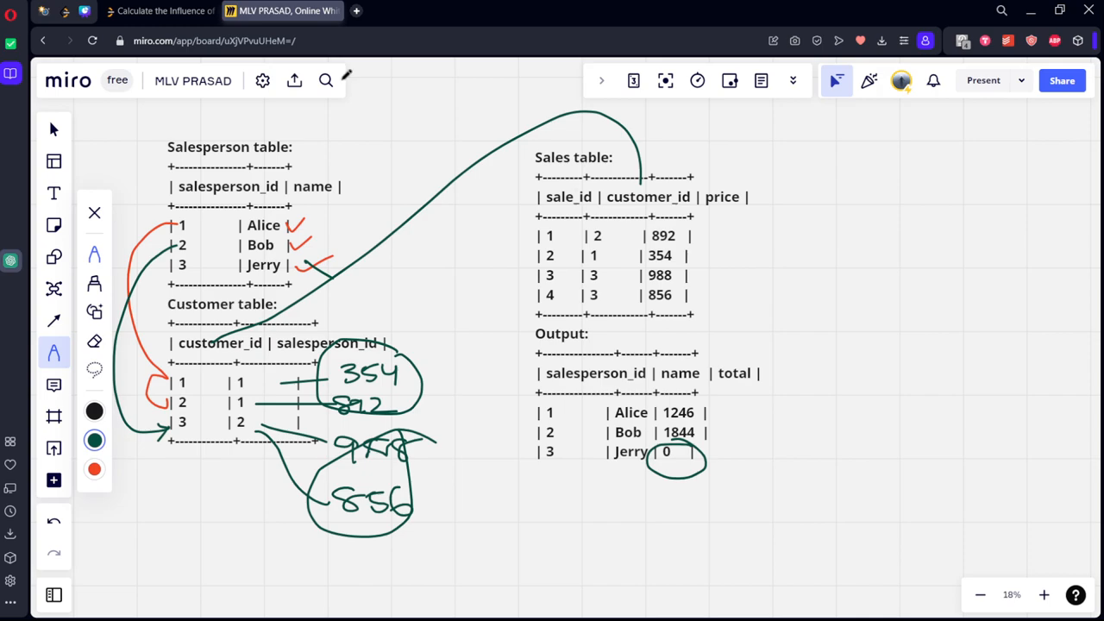
click(155, 11)
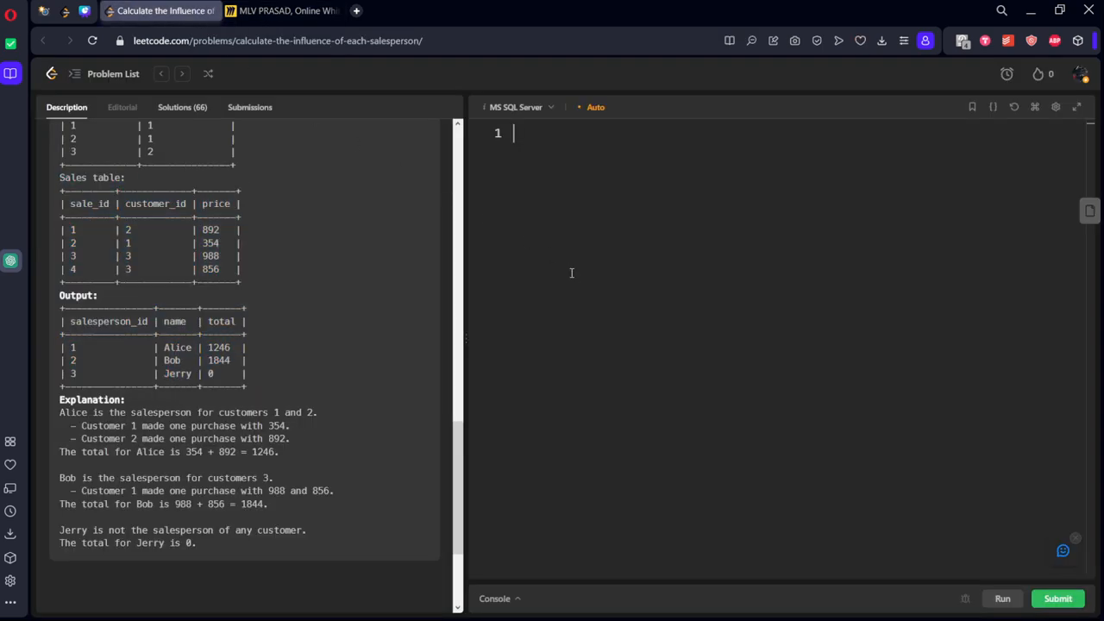
Step: Write the from clause: Salesperson a left join Customer b
text(from)
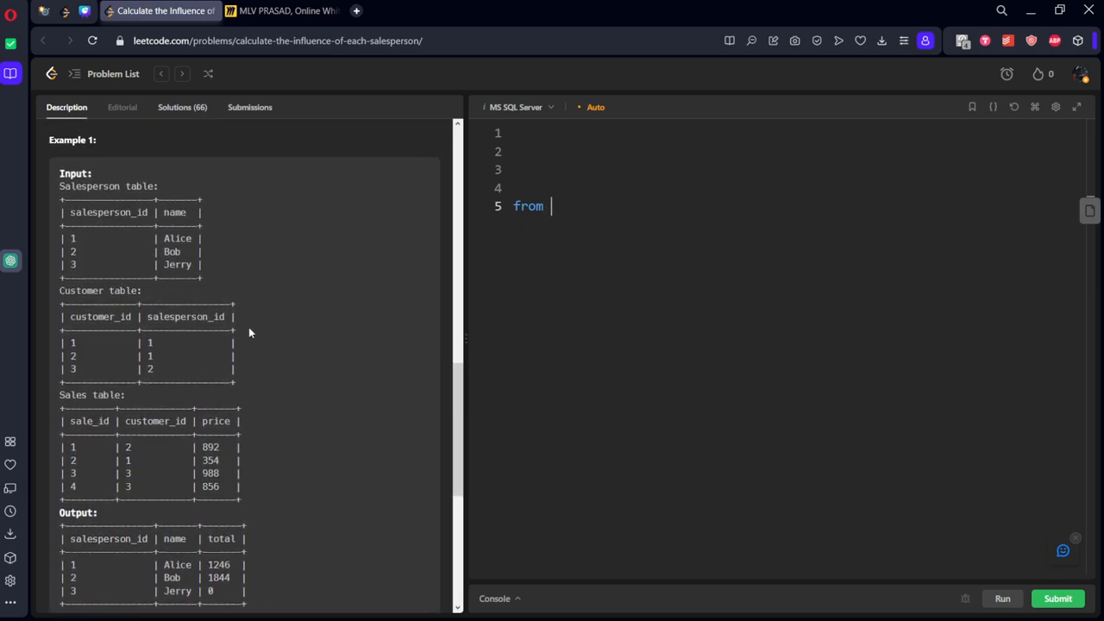
text(Salesperson_id)
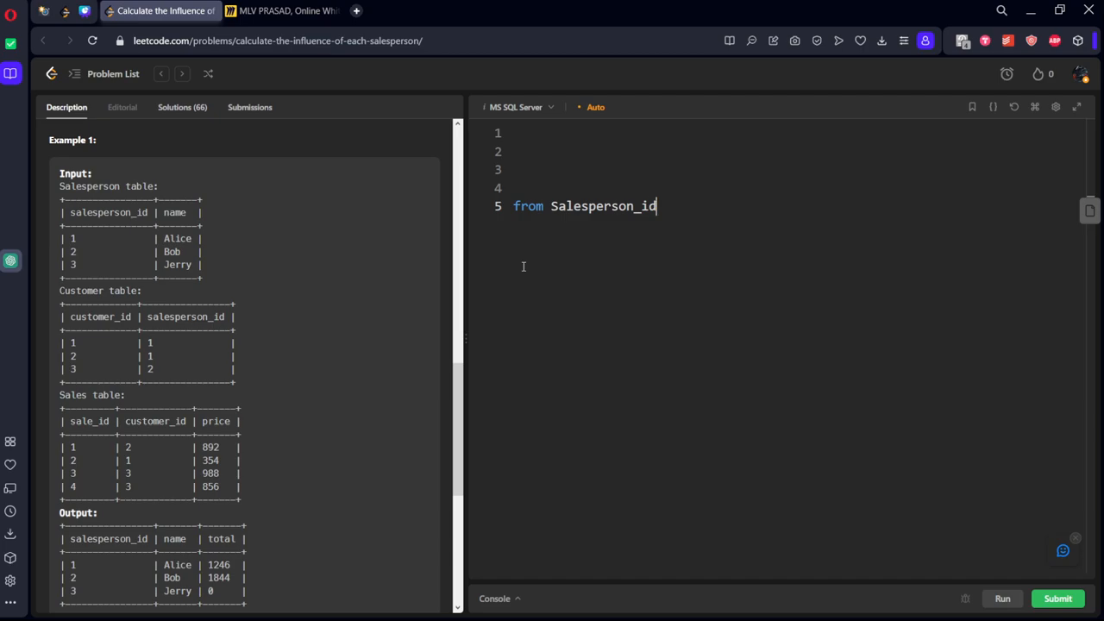
text(a)
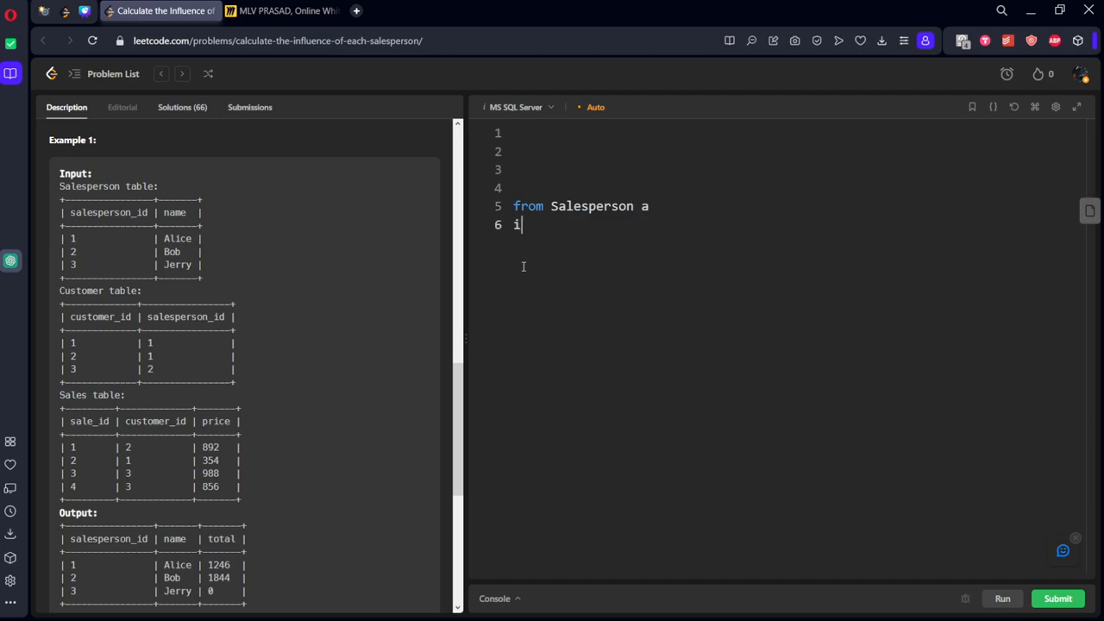
text(left)
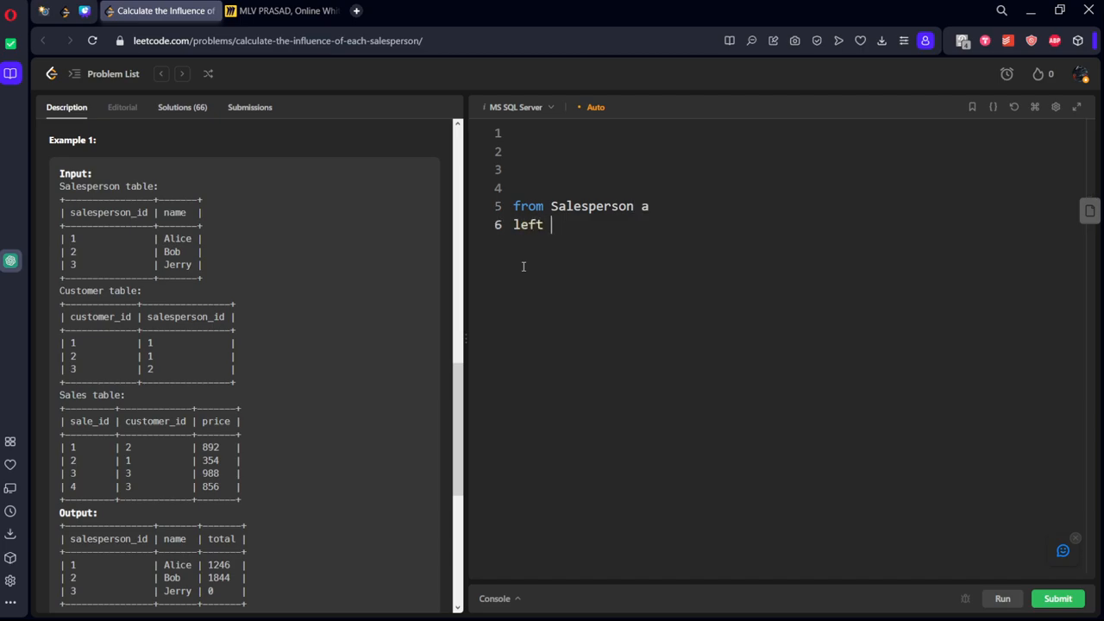
text(join Cus)
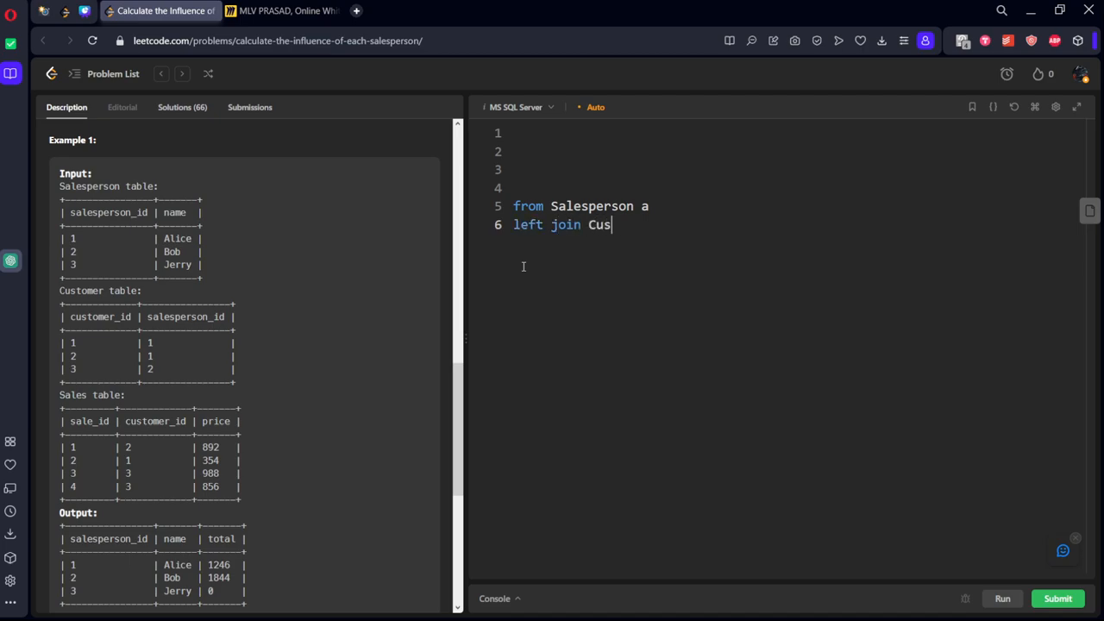
text(tomer b)
text(on)
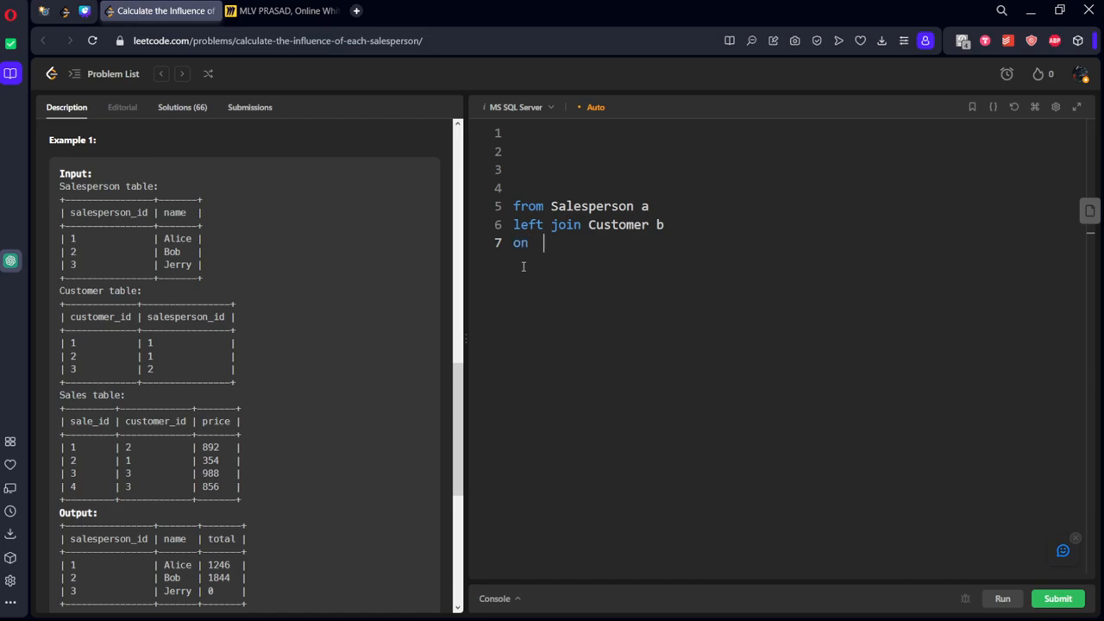
Step: Join on a.salesperson_id = b.salesperson_id and select all columns with select *
text(a.)
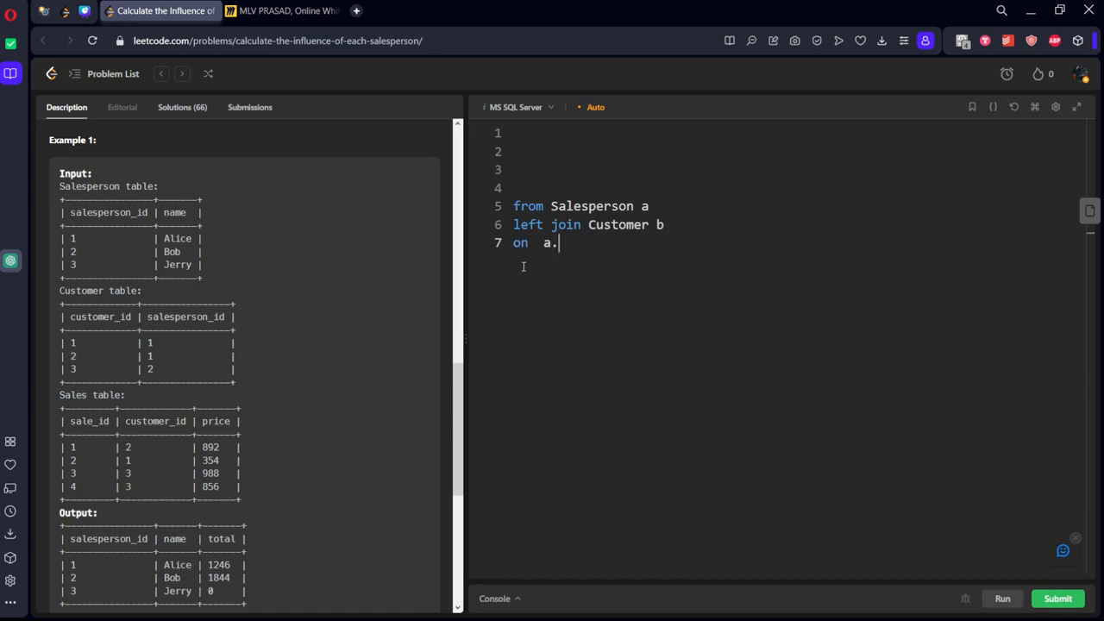
text(Salesperson)
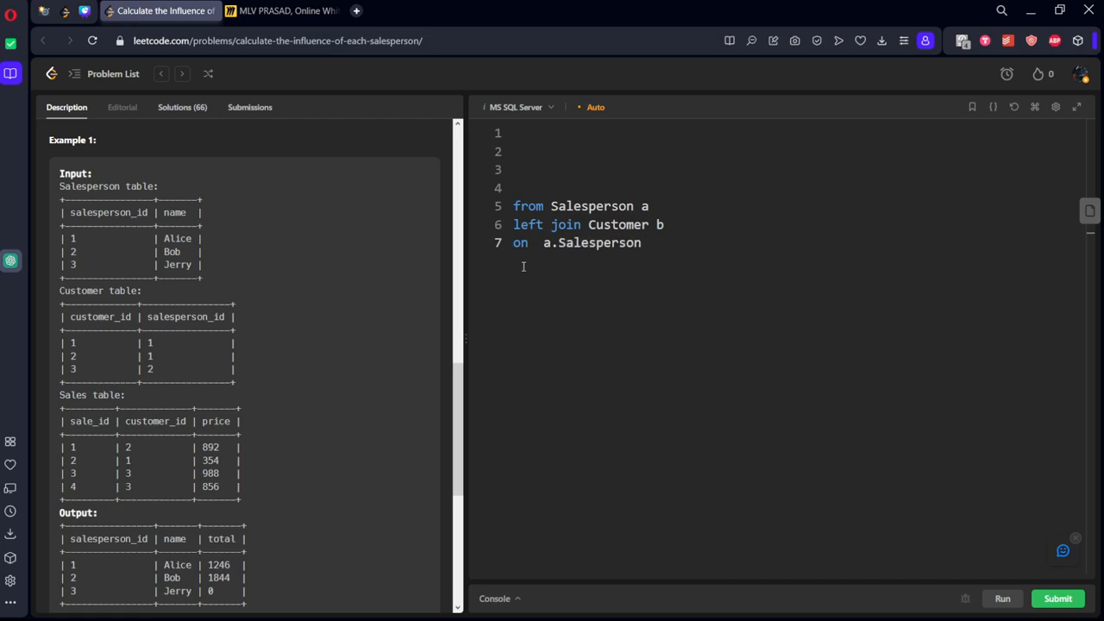
key(BackSpace)
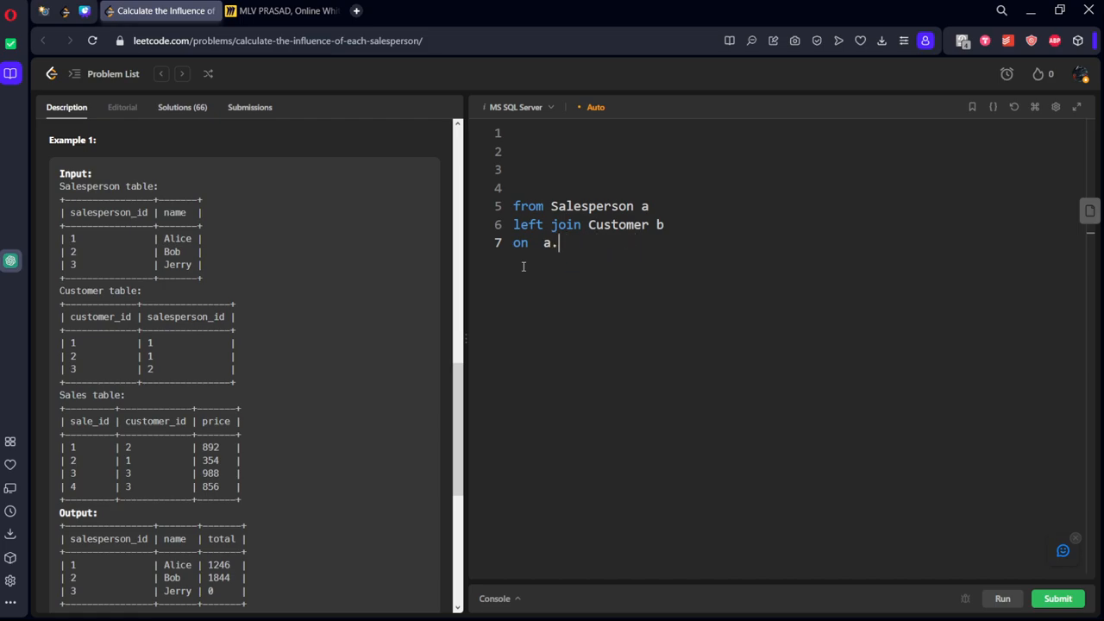
text(salesperso)
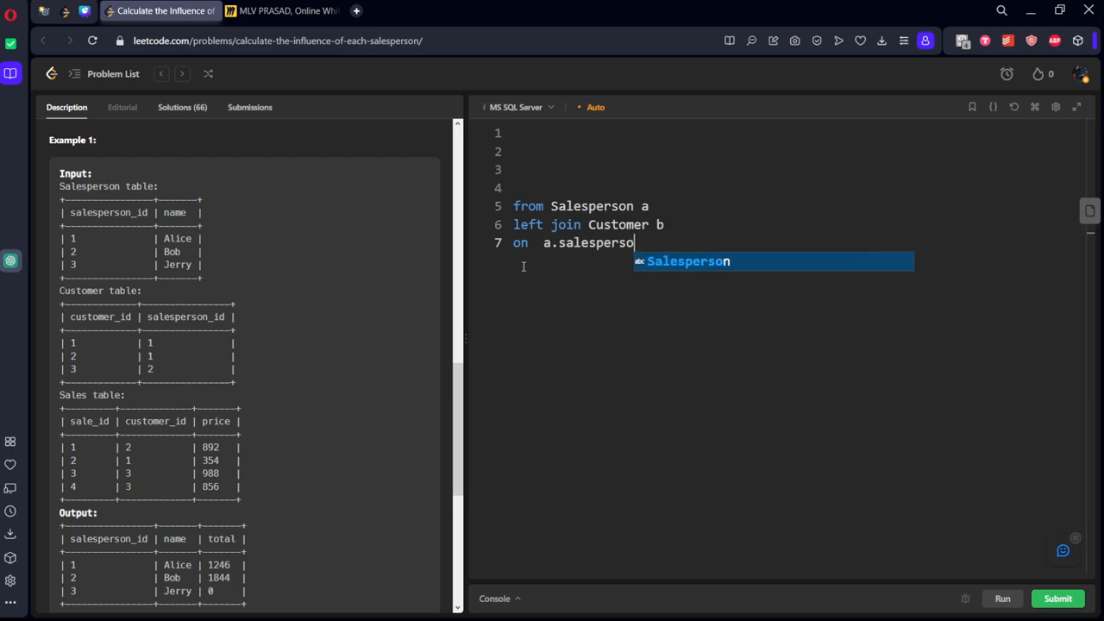
text(n_id)
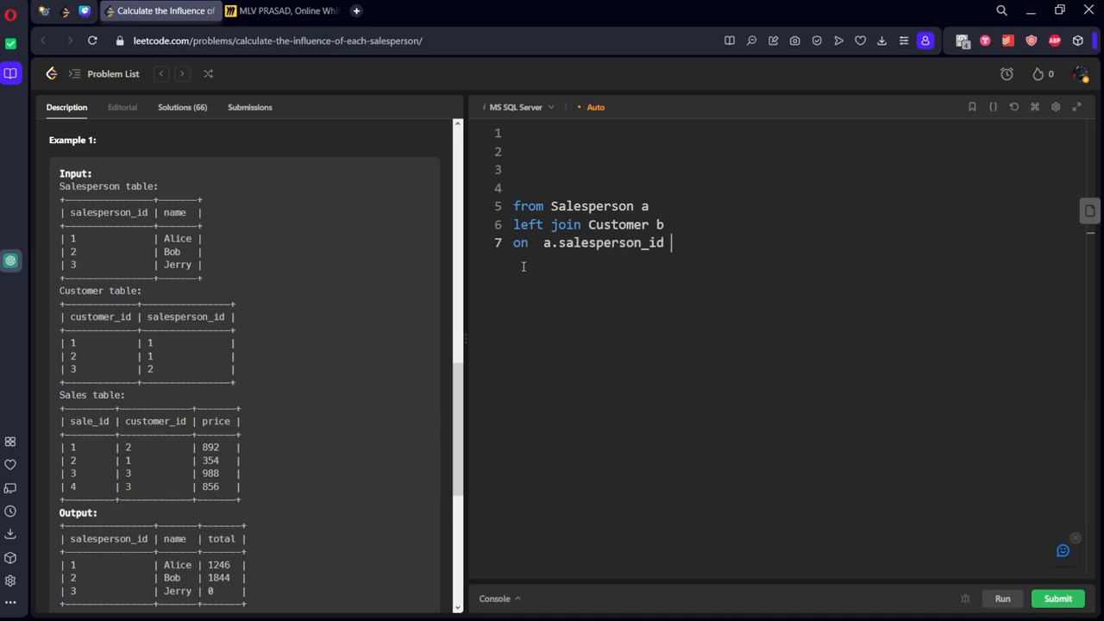
text(= b.salesperson_id)
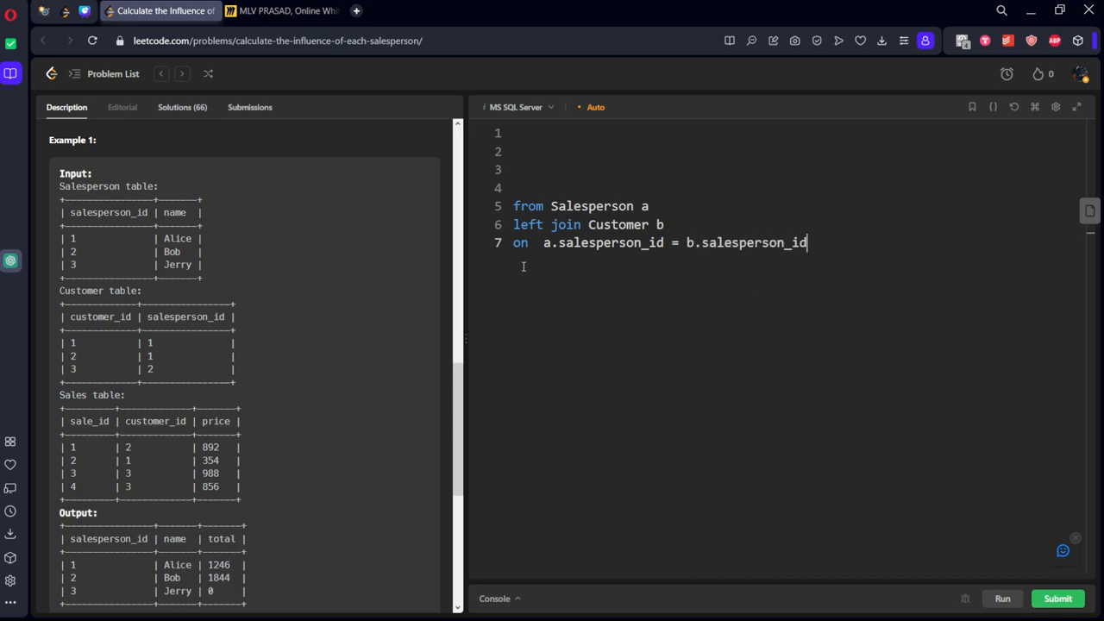
mouse_move(579, 183)
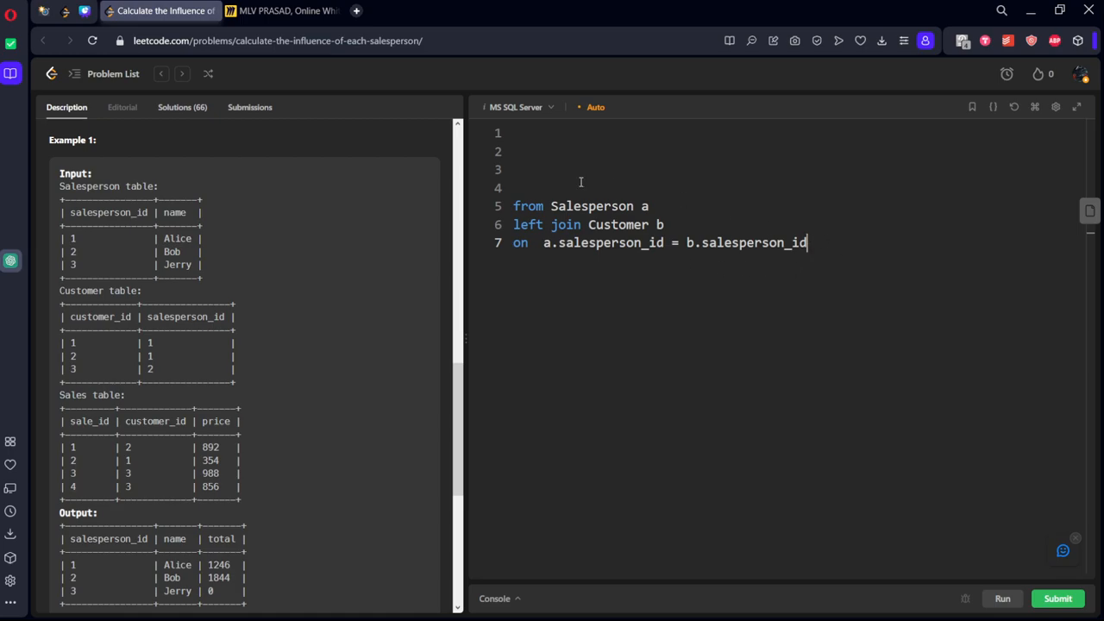
text(select)
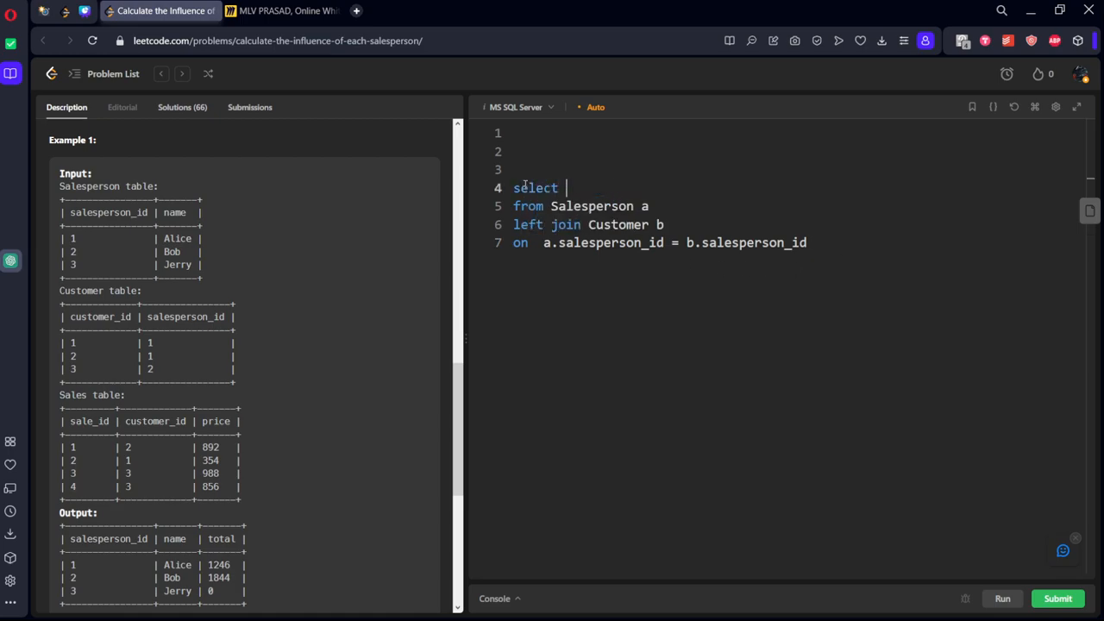
text(*)
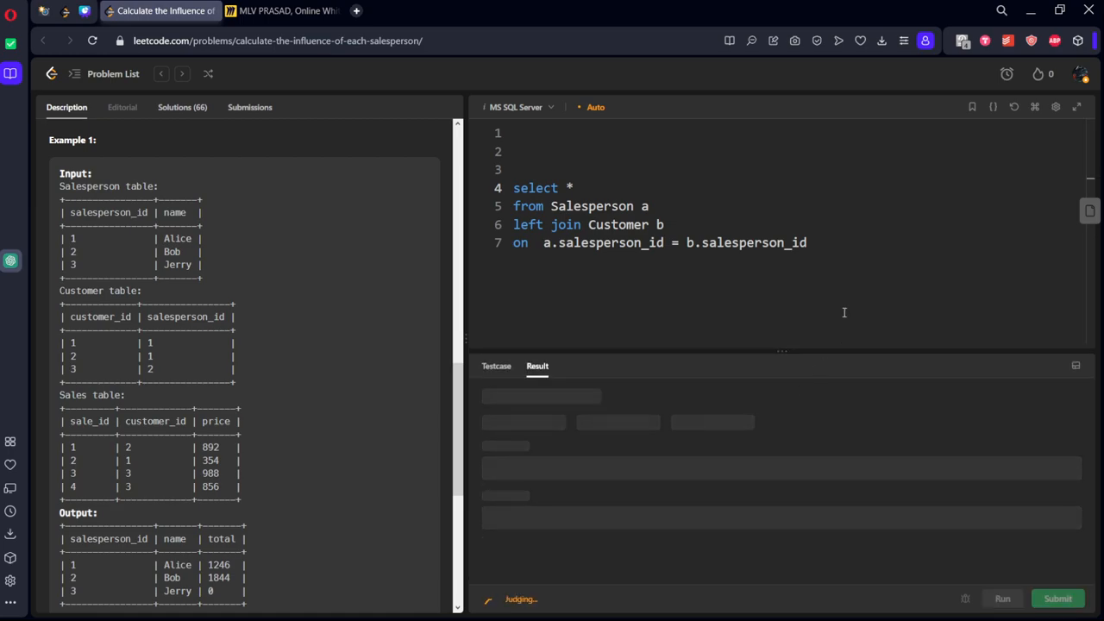
mouse_move(835, 469)
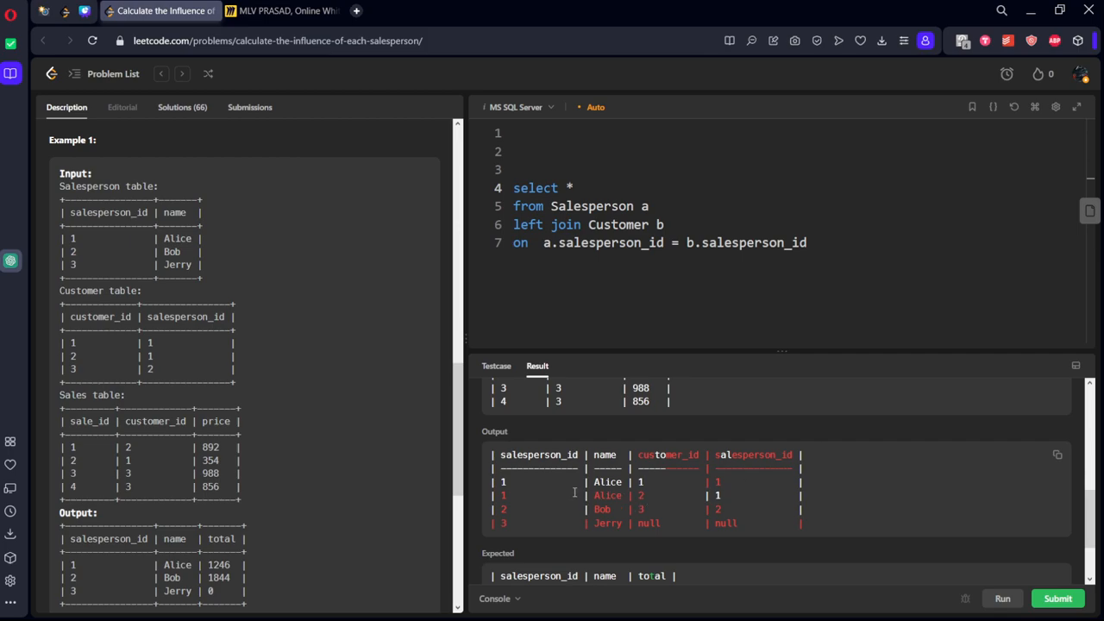
mouse_move(733, 508)
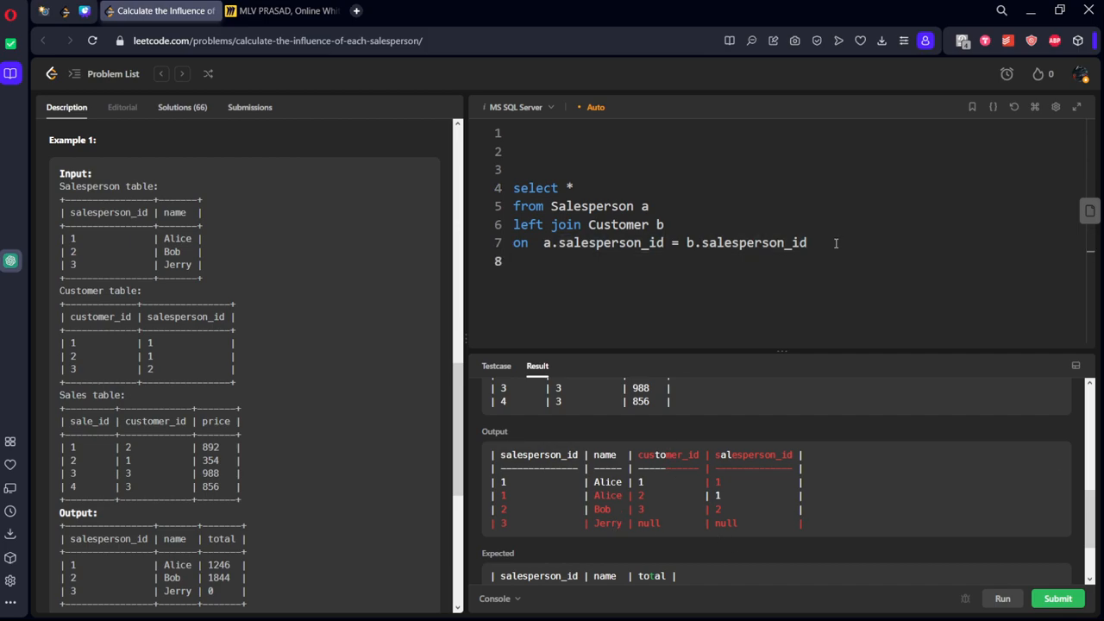
Step: Add left join Sales c on b.customer_id = c.customer_id and run to list each salesperson's sale rows
text(left jo)
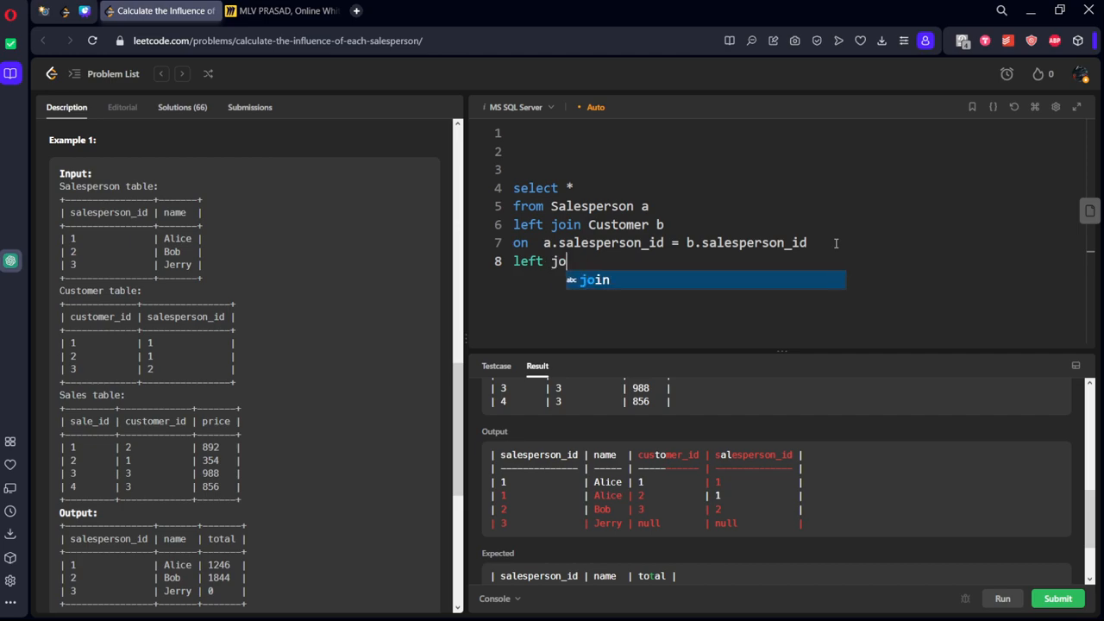
text(in Sale)
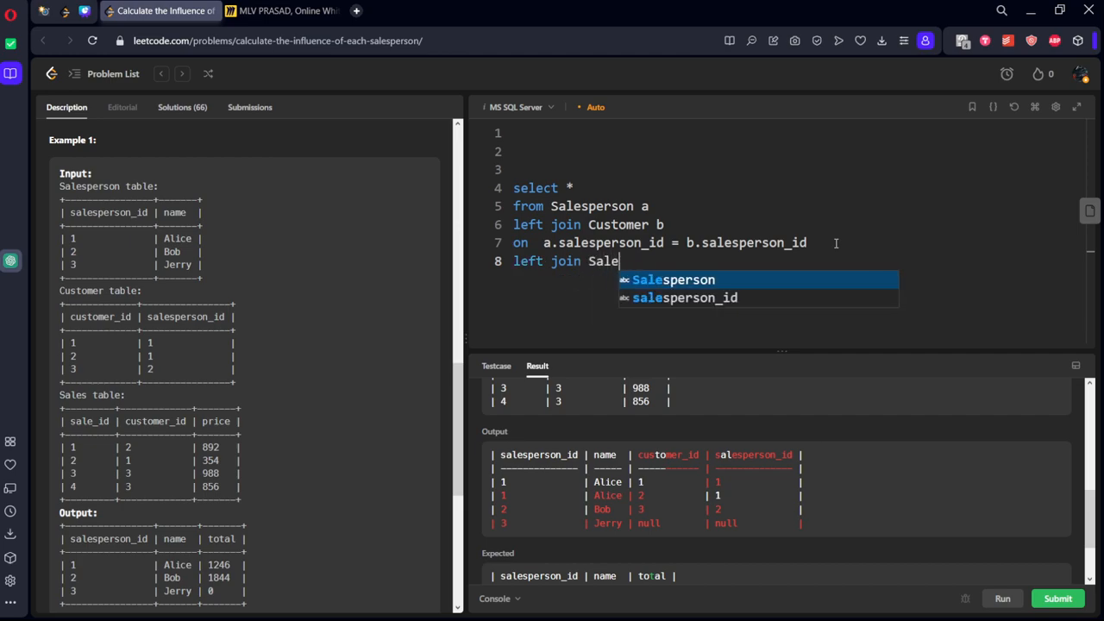
text(s c)
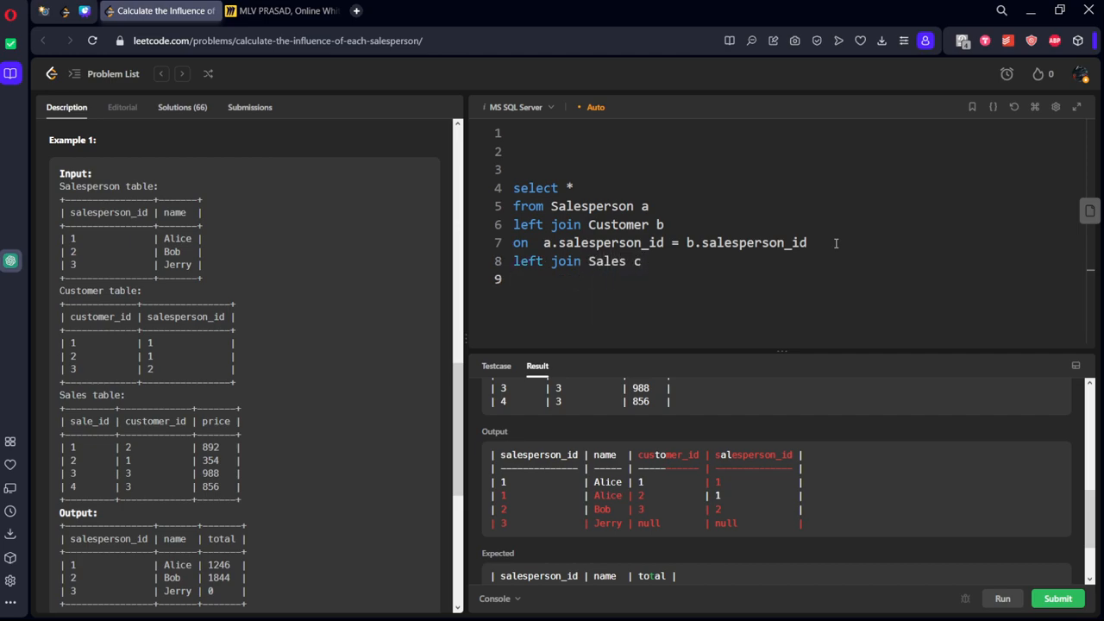
text(on)
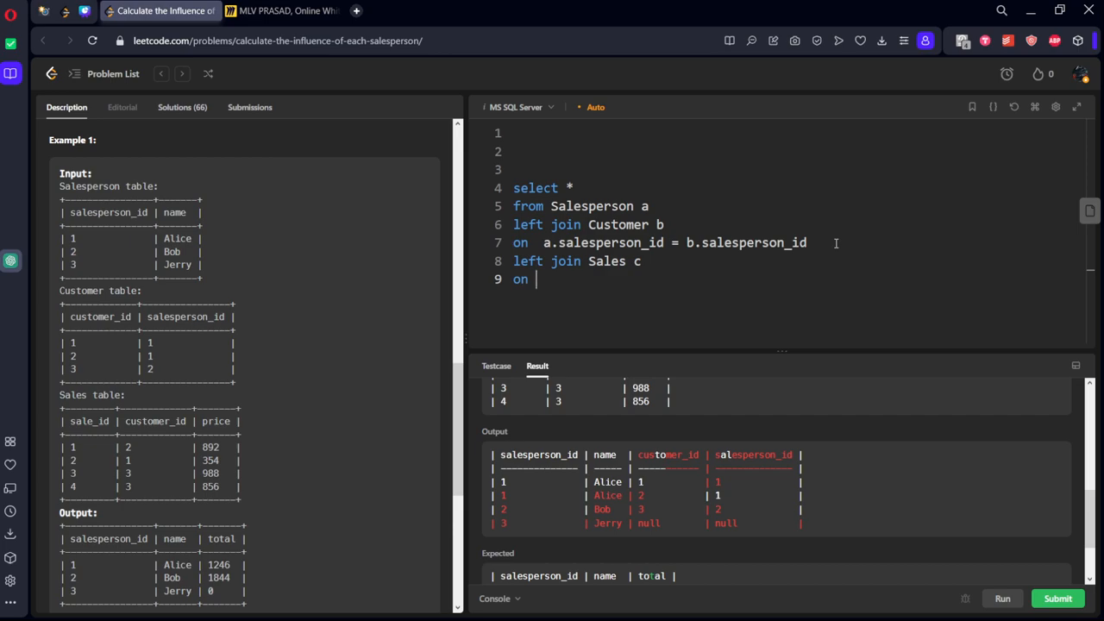
text(b.c)
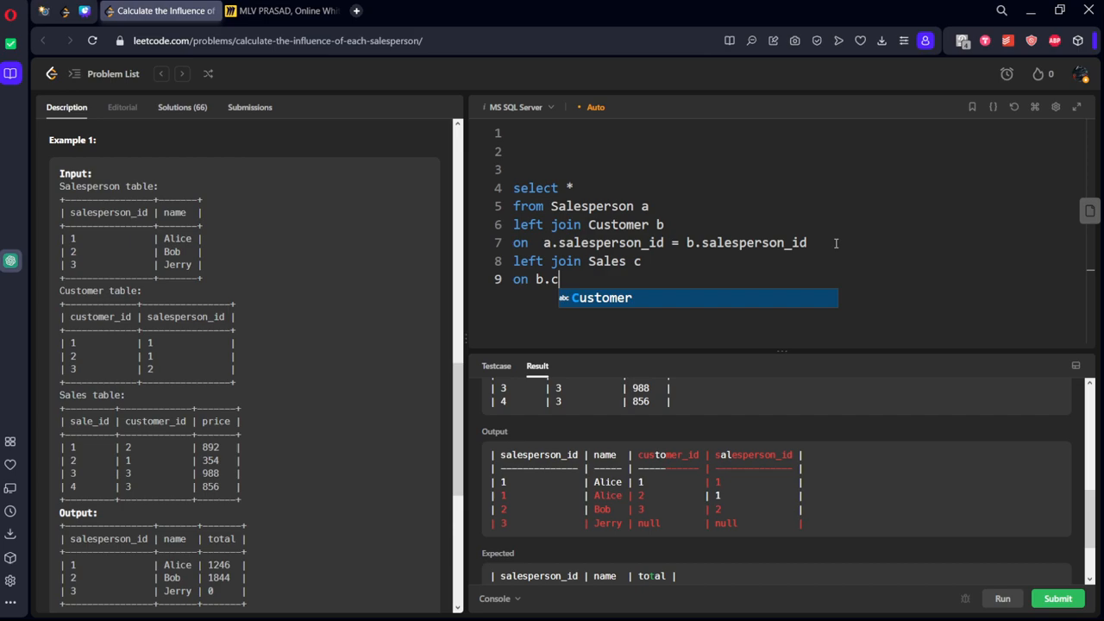
text(ustomer_id =)
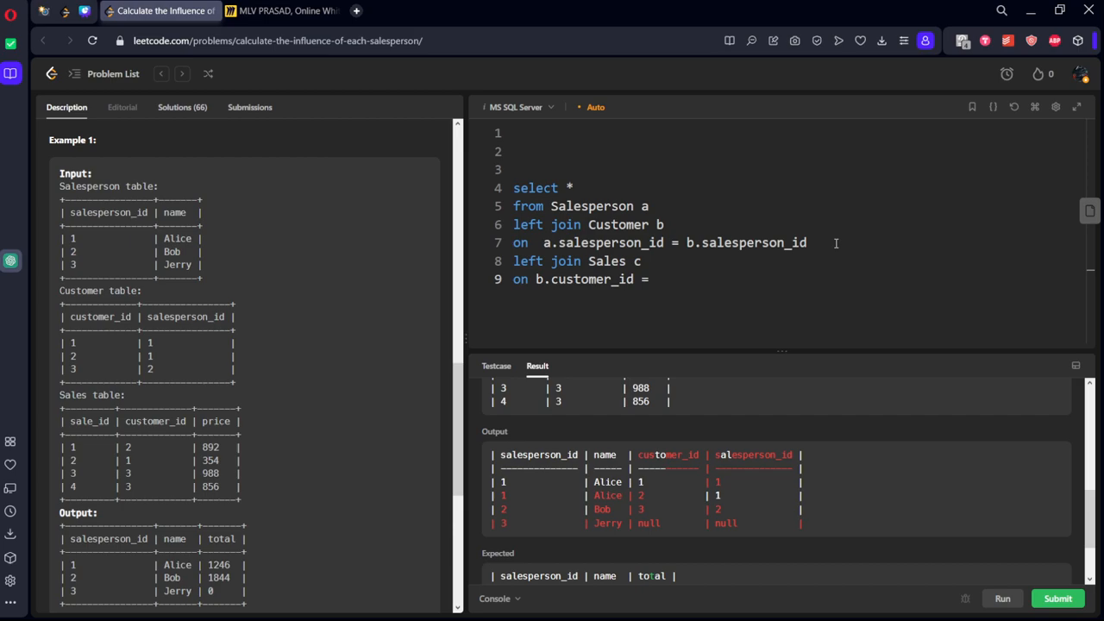
text(c.customer_id)
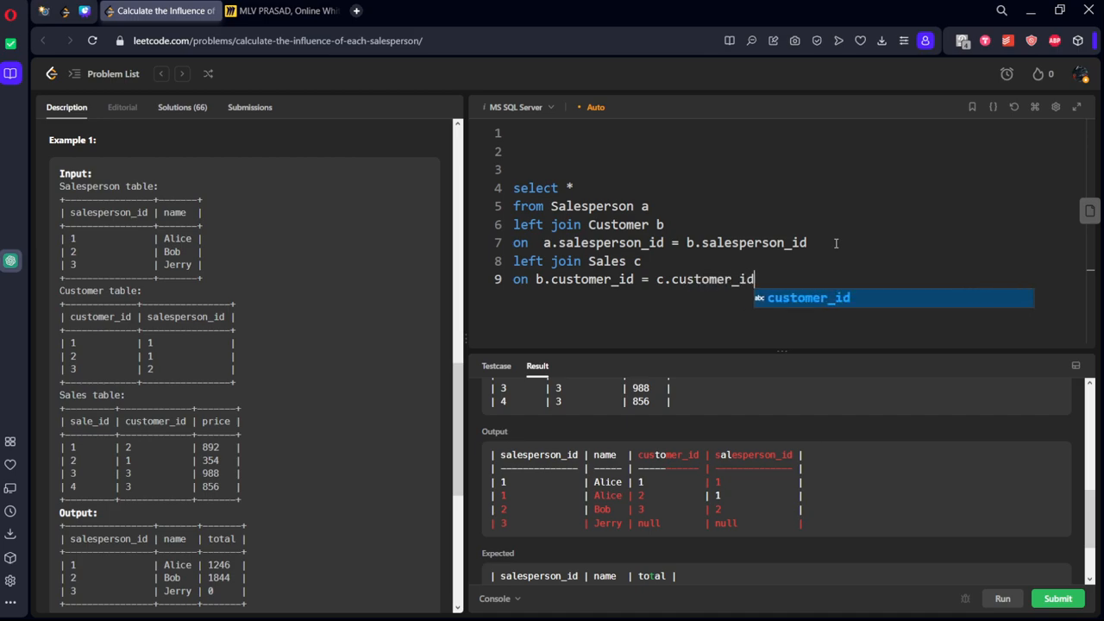
mouse_move(929, 475)
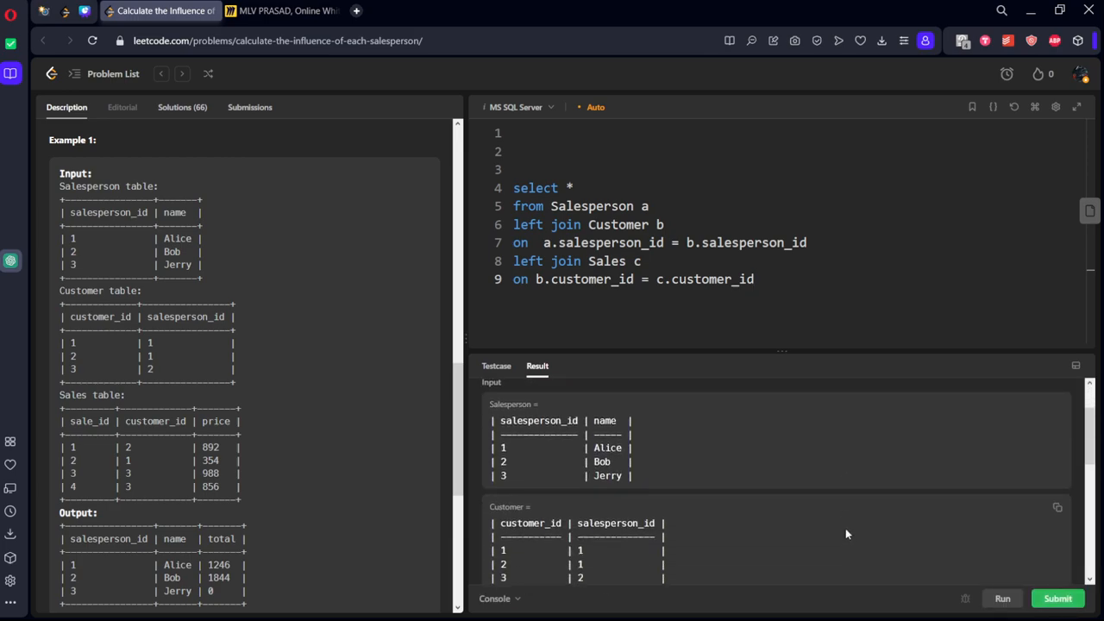
scroll(down, 3)
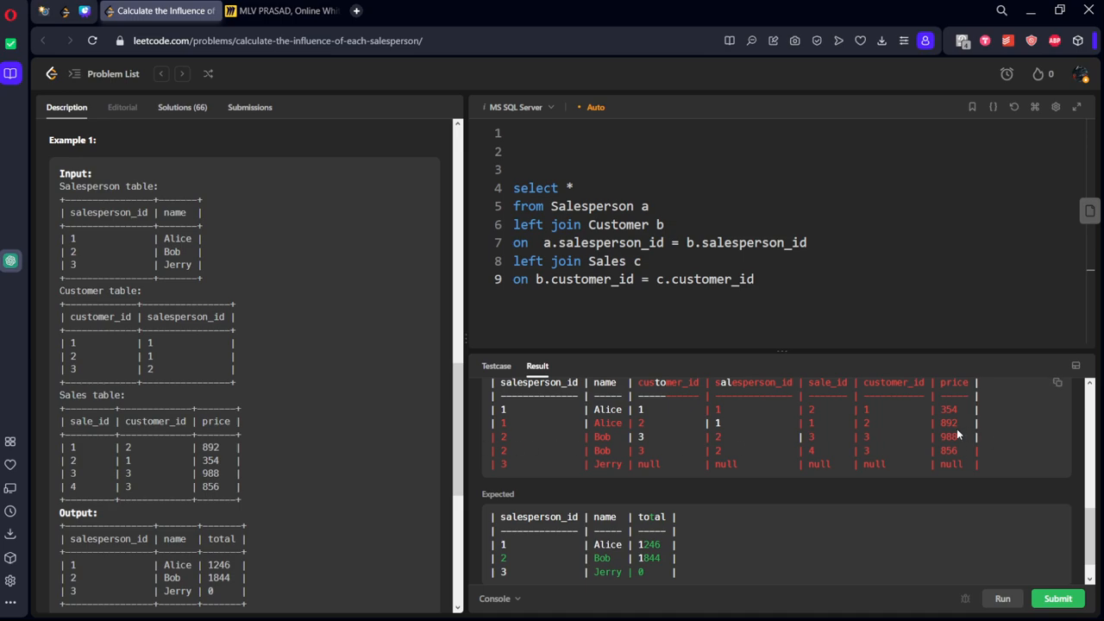
click(755, 279)
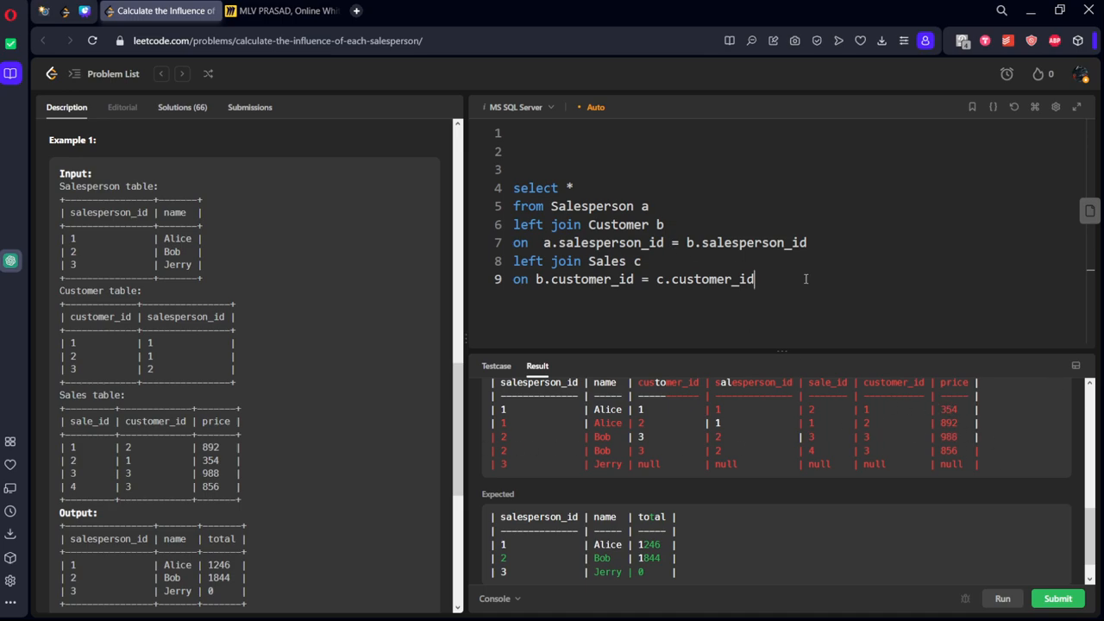
Step: Group by salesperson_id, name and select salesperson_id, name, sum(price) sp, then run it
text(group by salesperson_id,)
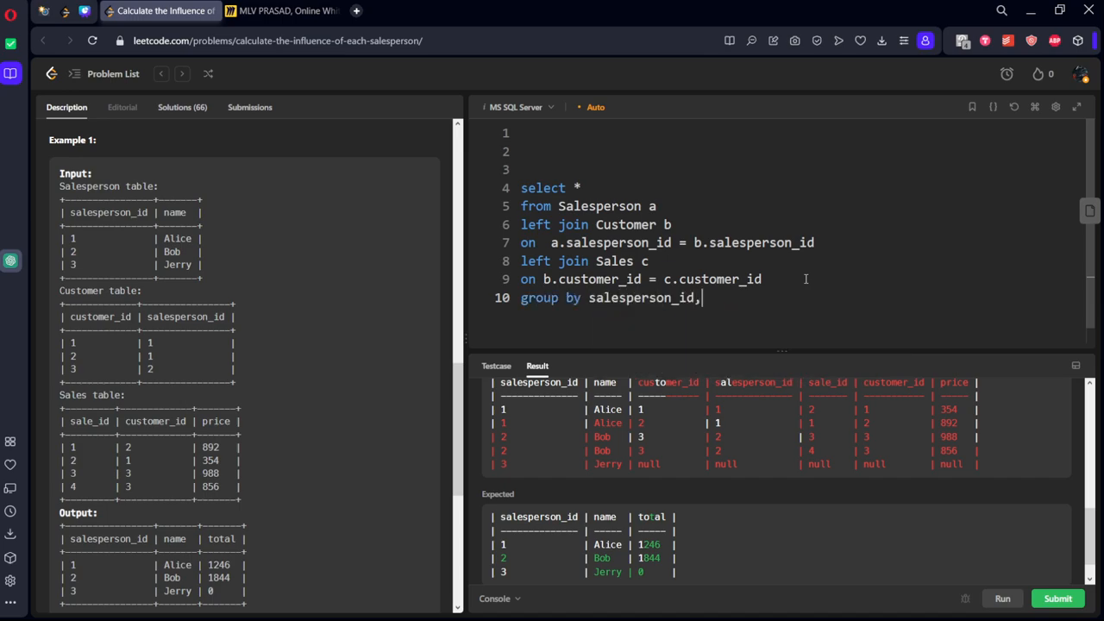
text(name)
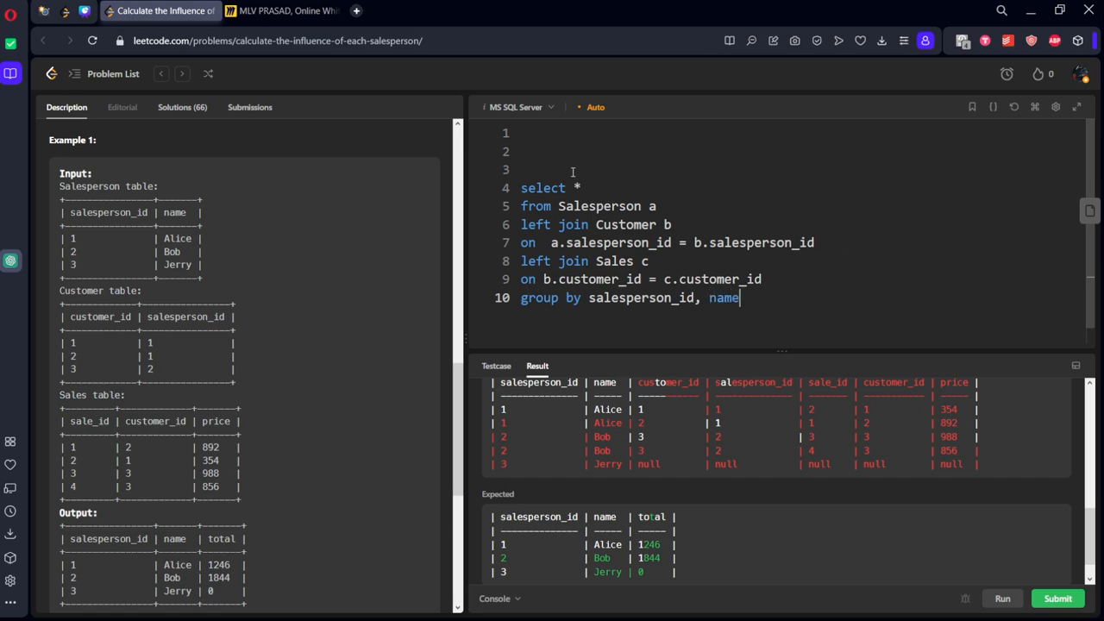
text(salesperson_id, name)
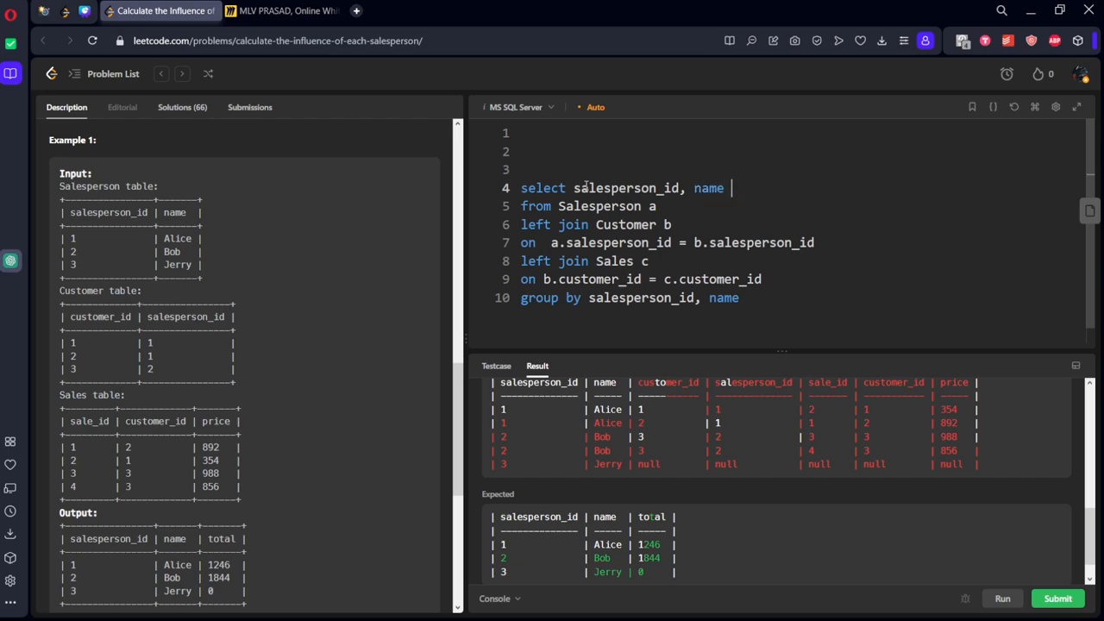
text(, sum(price)
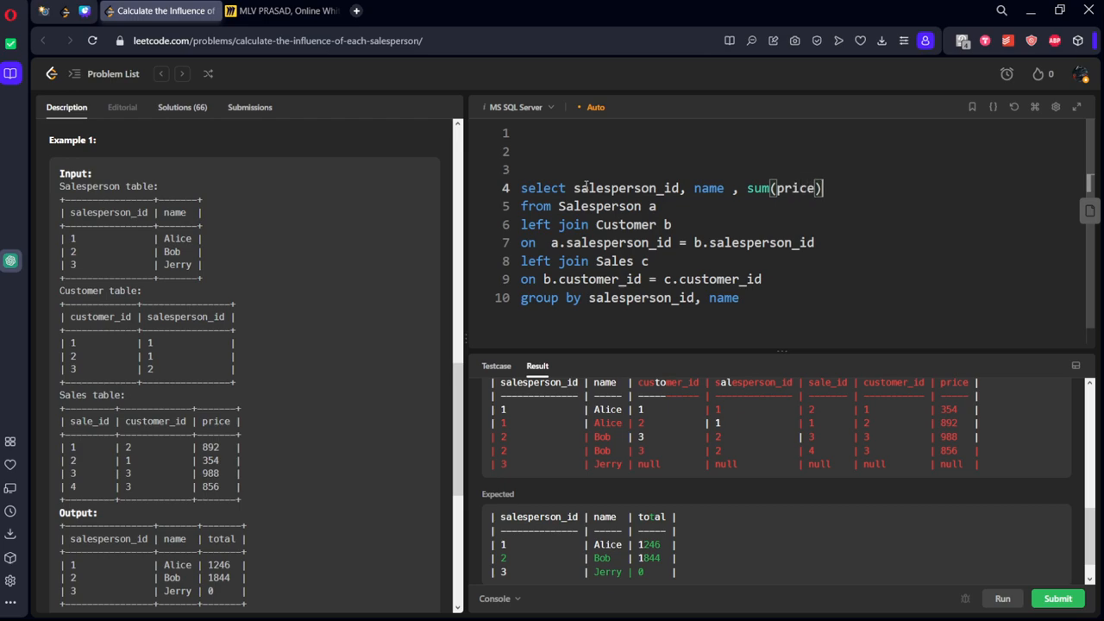
text(sp)
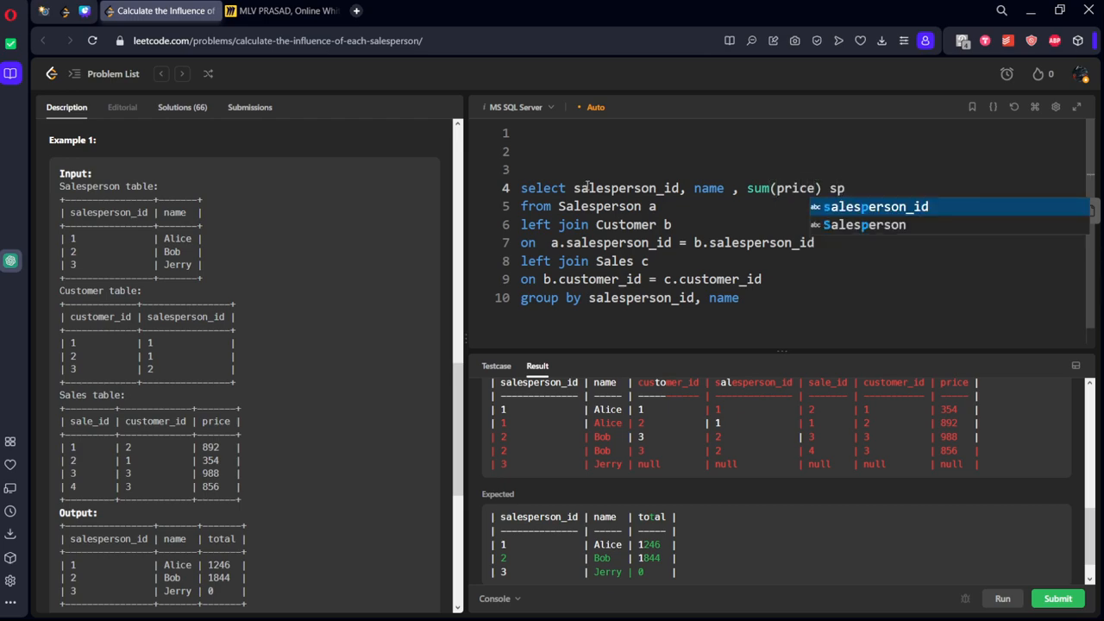
click(1002, 597)
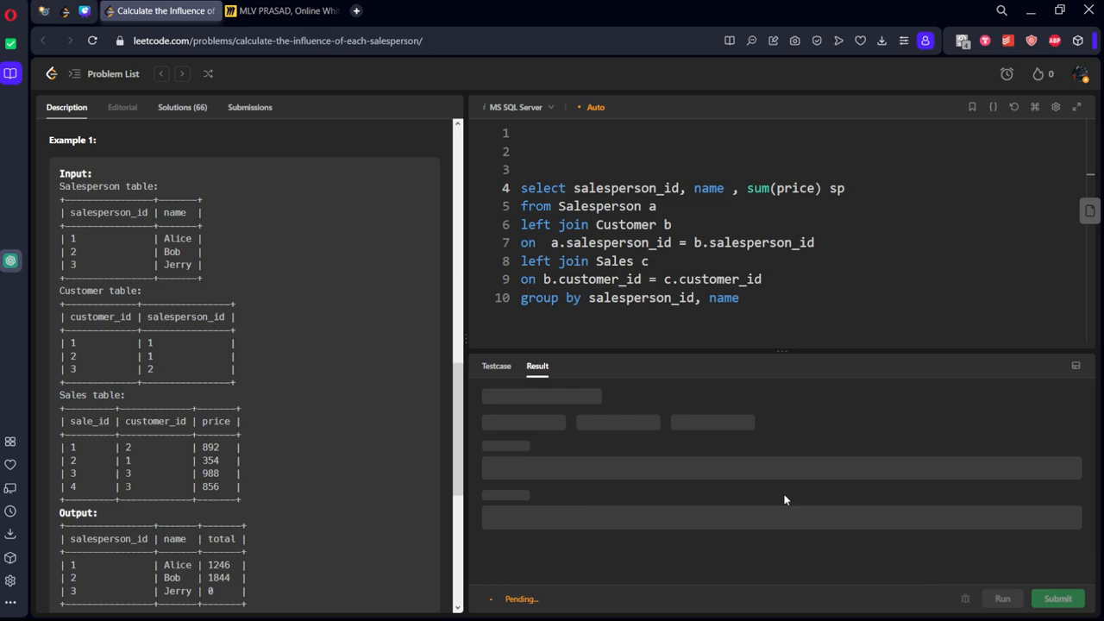
Step: Qualify the grouped column as a.salesperson_id and rerun, still getting the ambiguous column error
click(1002, 597)
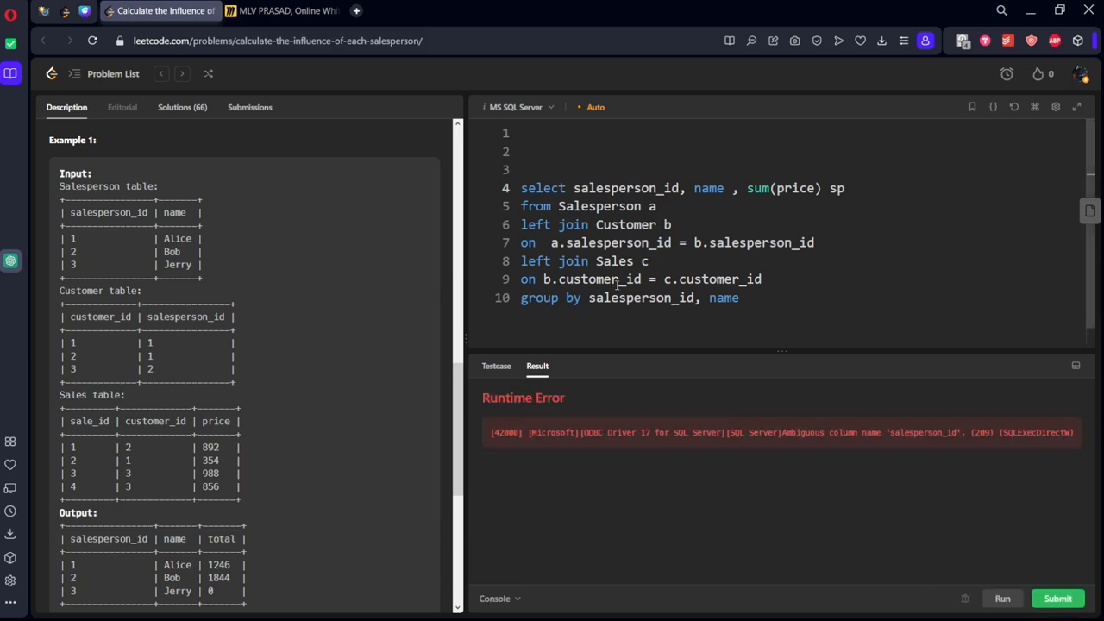
text(a)
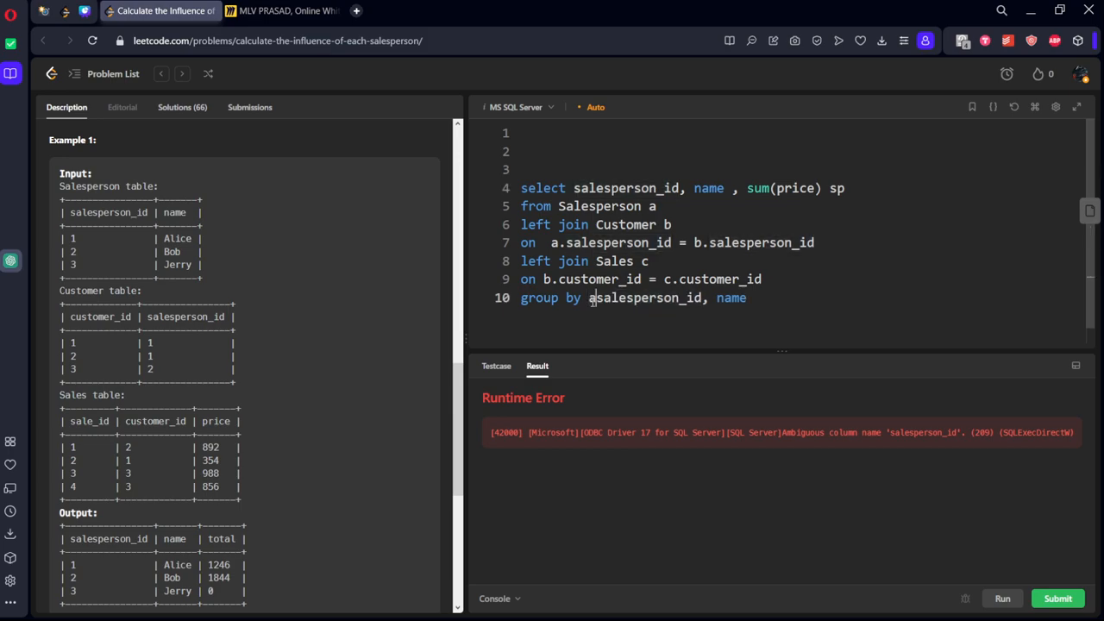
click(1002, 596)
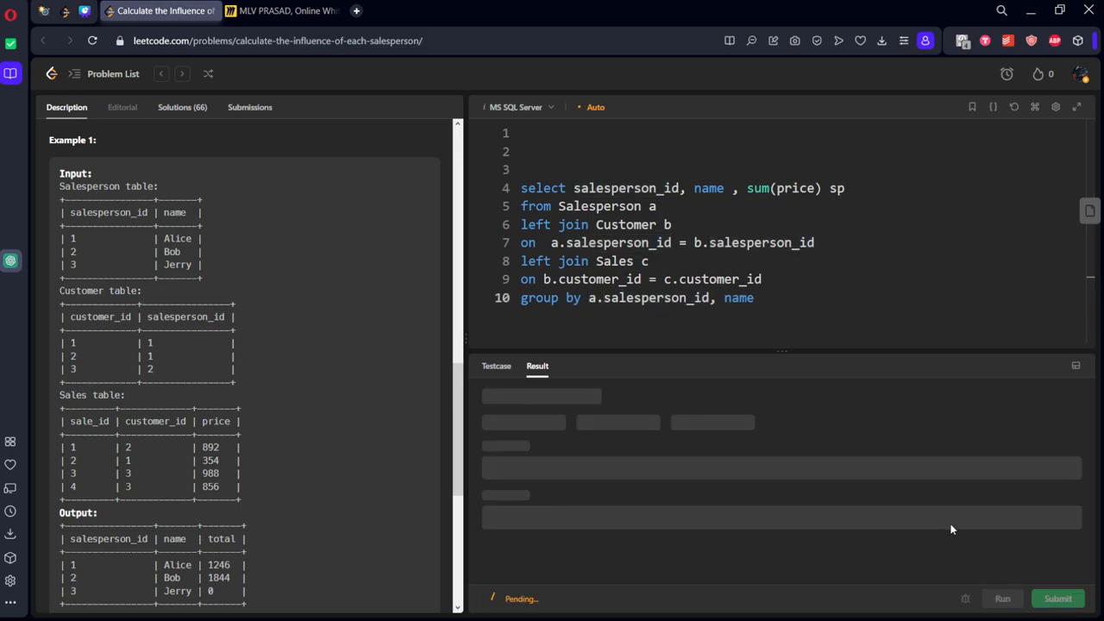
click(1002, 597)
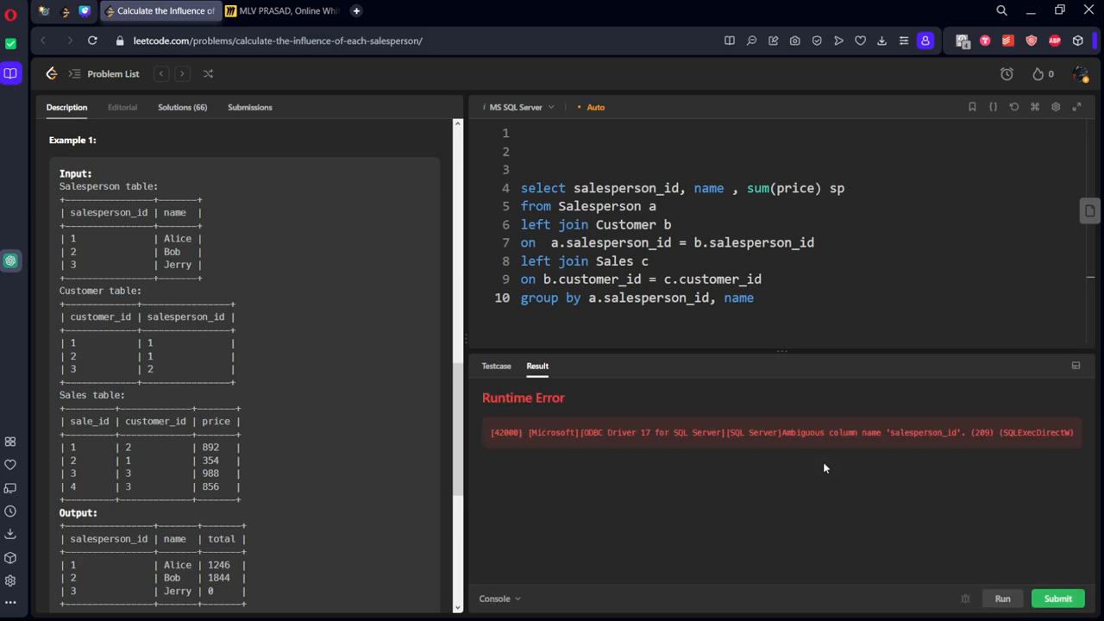
Step: Select a.salesperson_id with coalesce(sum(price),0) aliased total and run it to Accepted
text(a.)
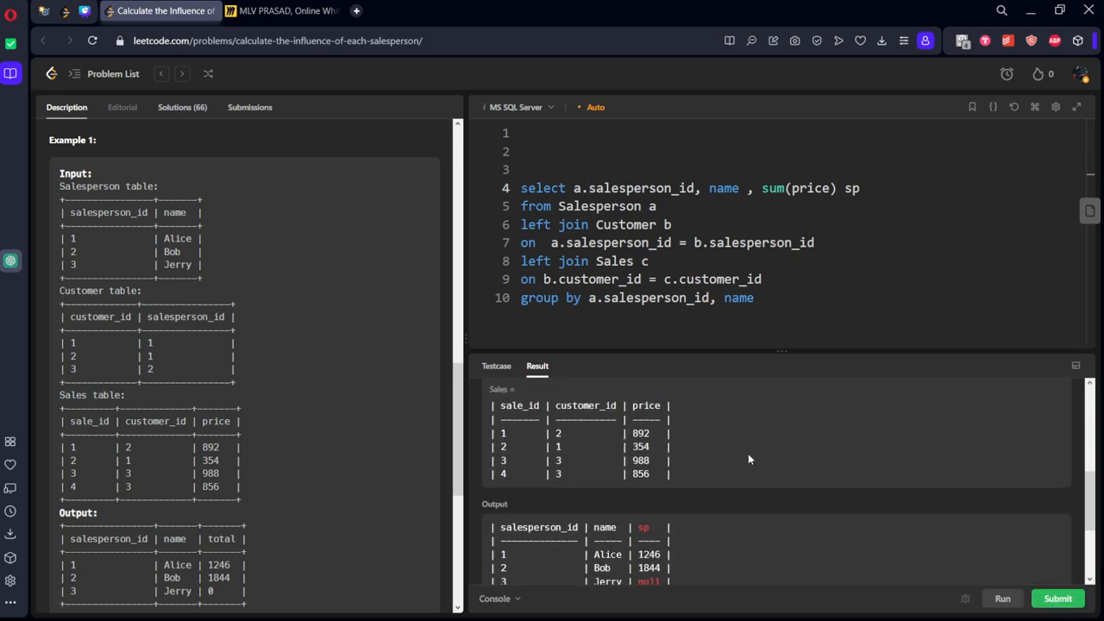
scroll(down, 3)
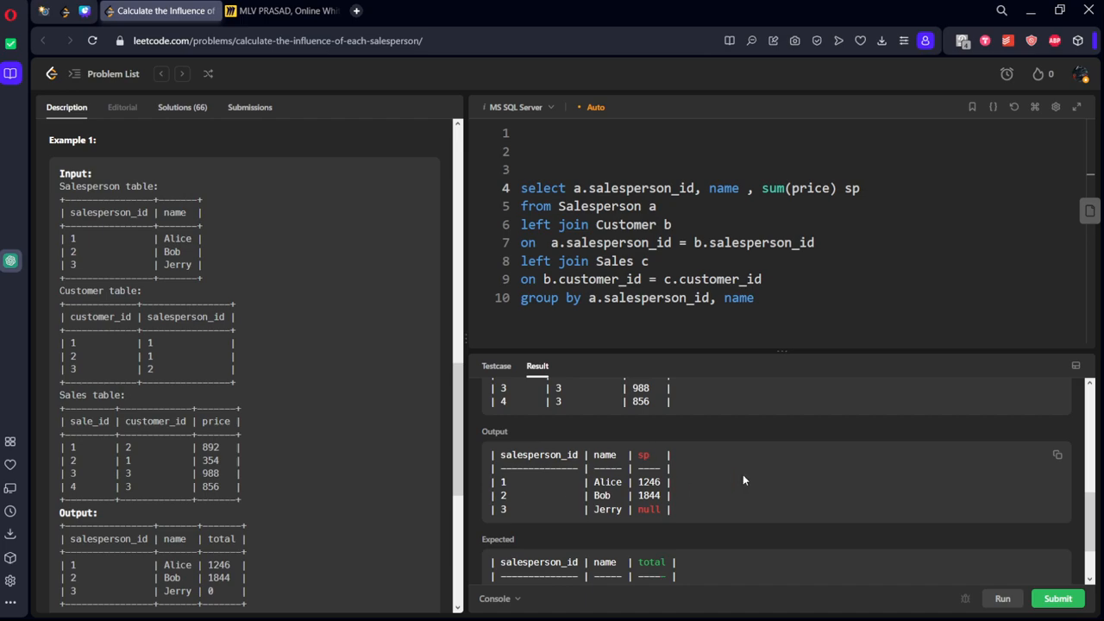
mouse_move(659, 509)
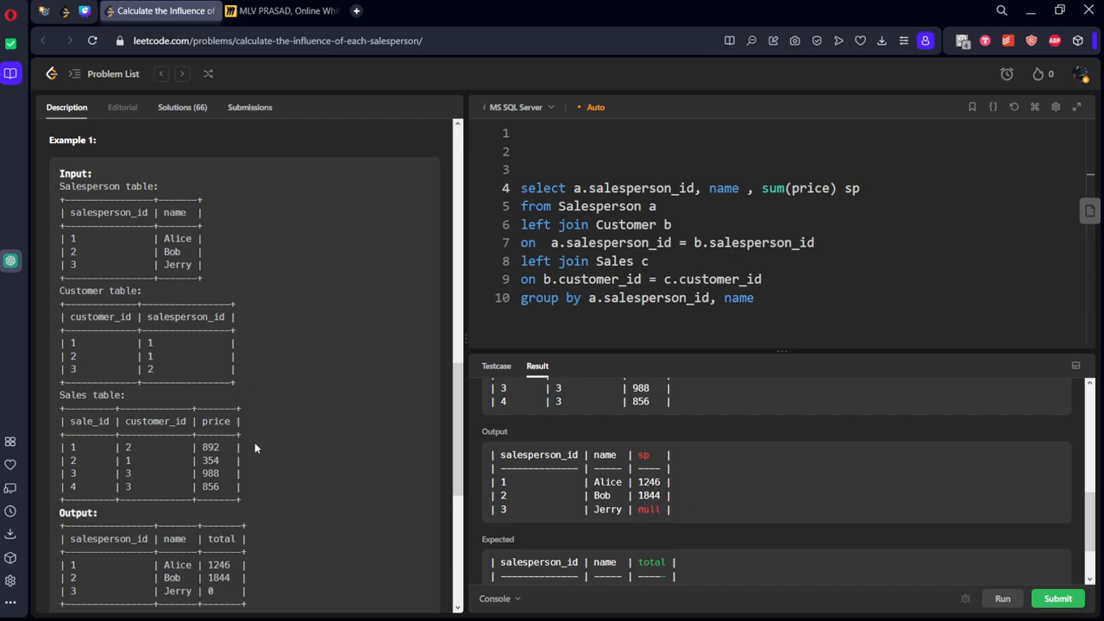
text(coalesce()
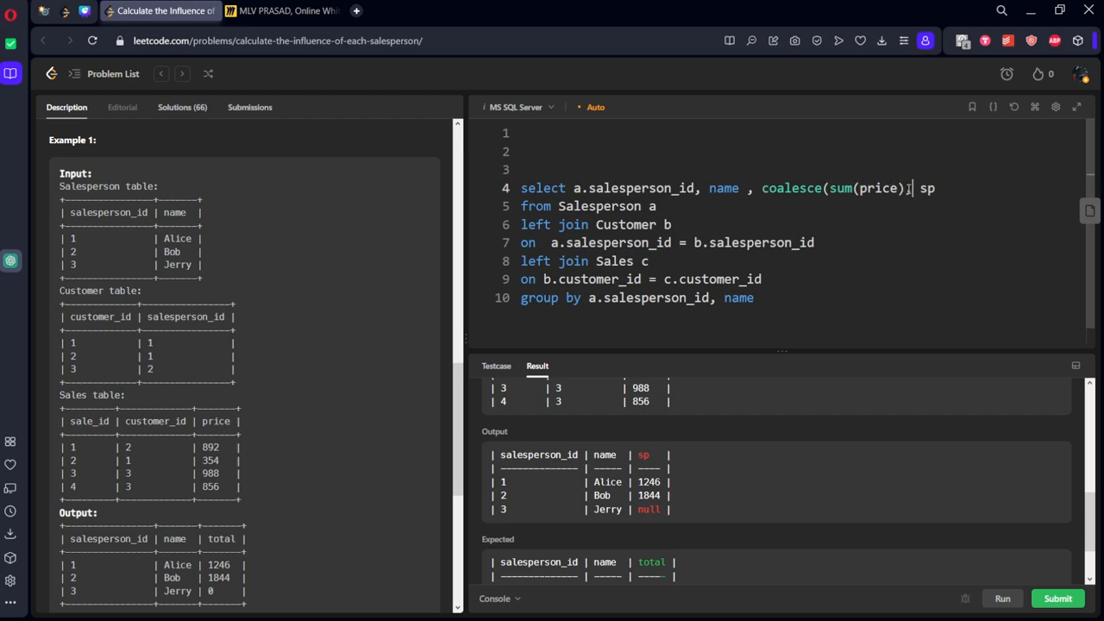
text(,0)
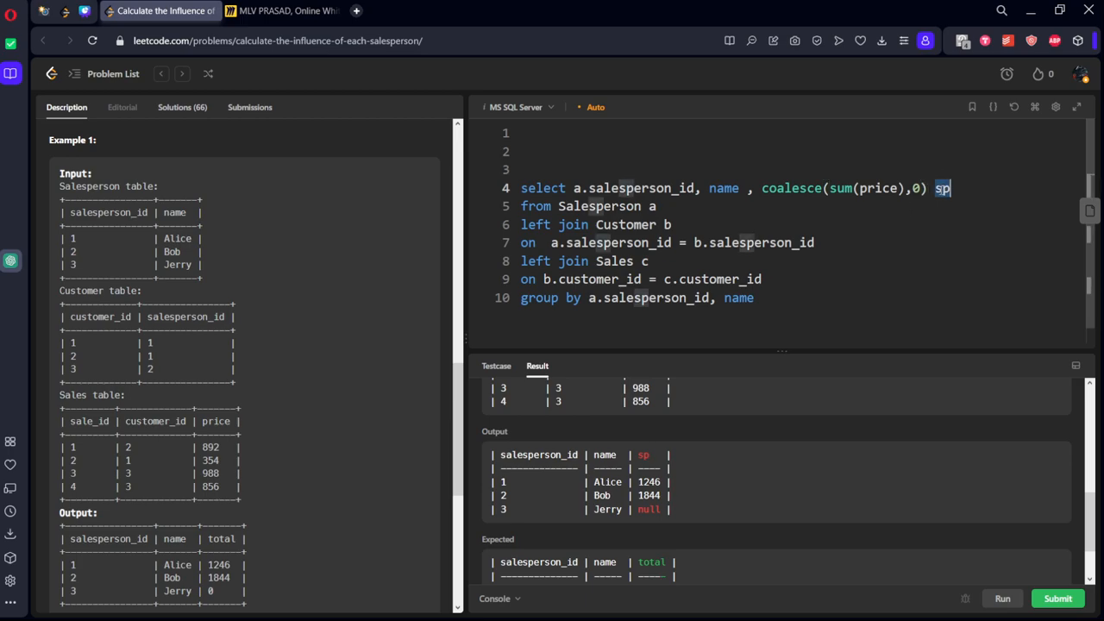
text(otal)
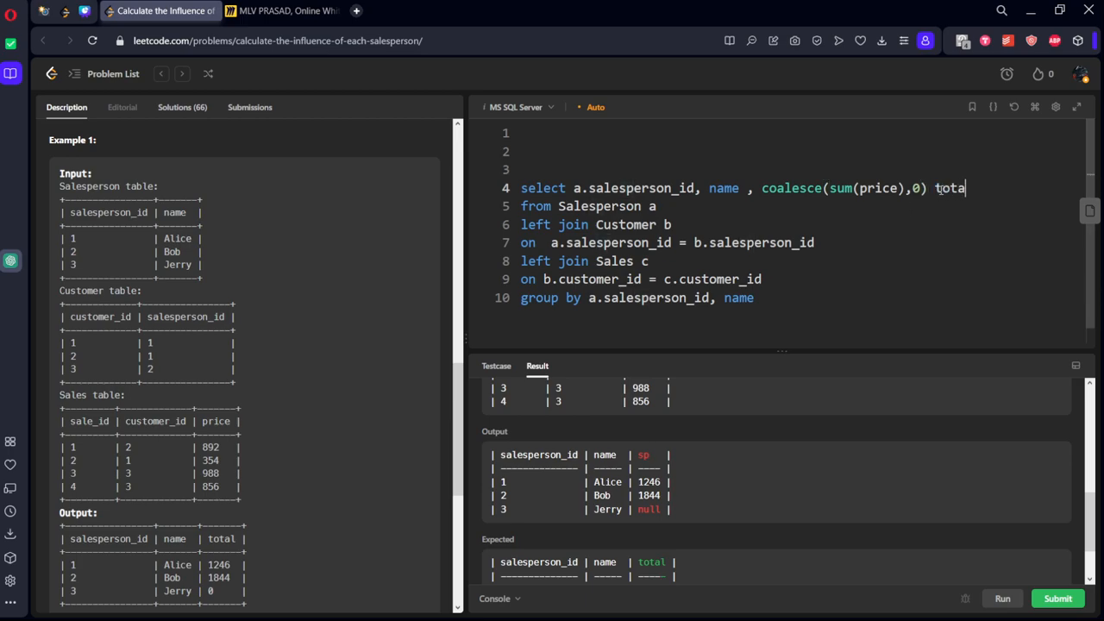
click(1003, 596)
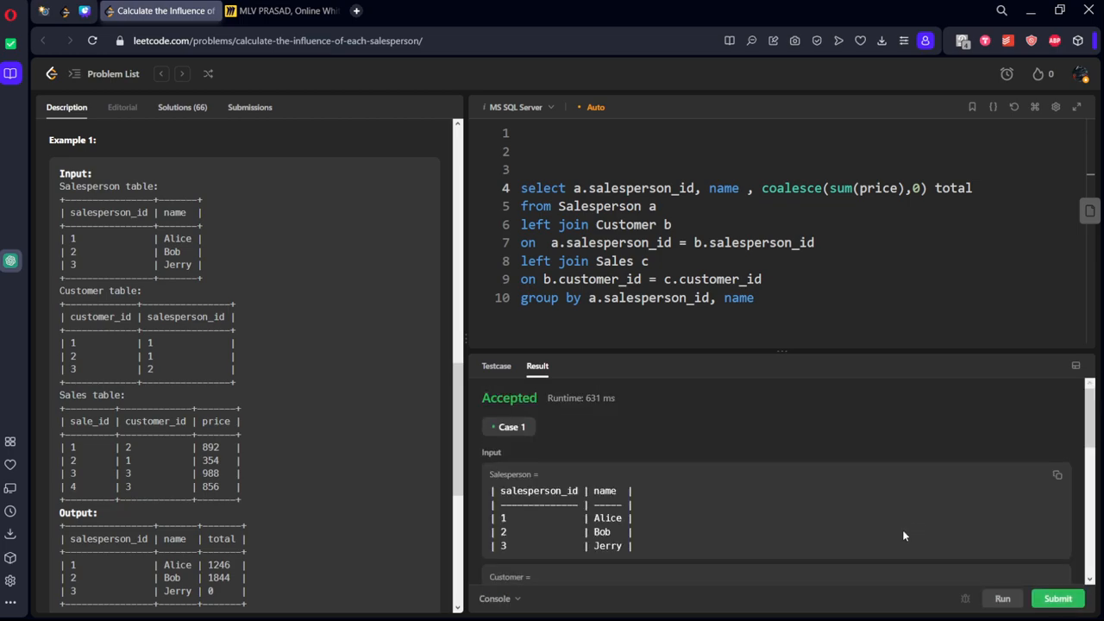
Step: Submit the query, see the MS SQL Server submission Accepted, and return to the Description tab
click(1058, 596)
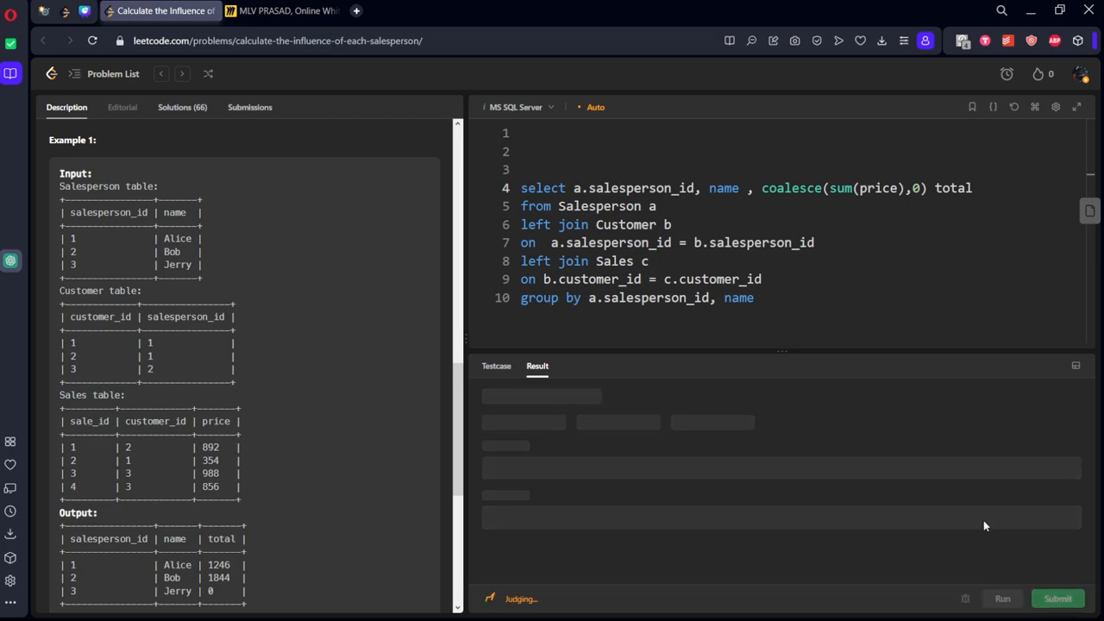
mouse_move(973, 524)
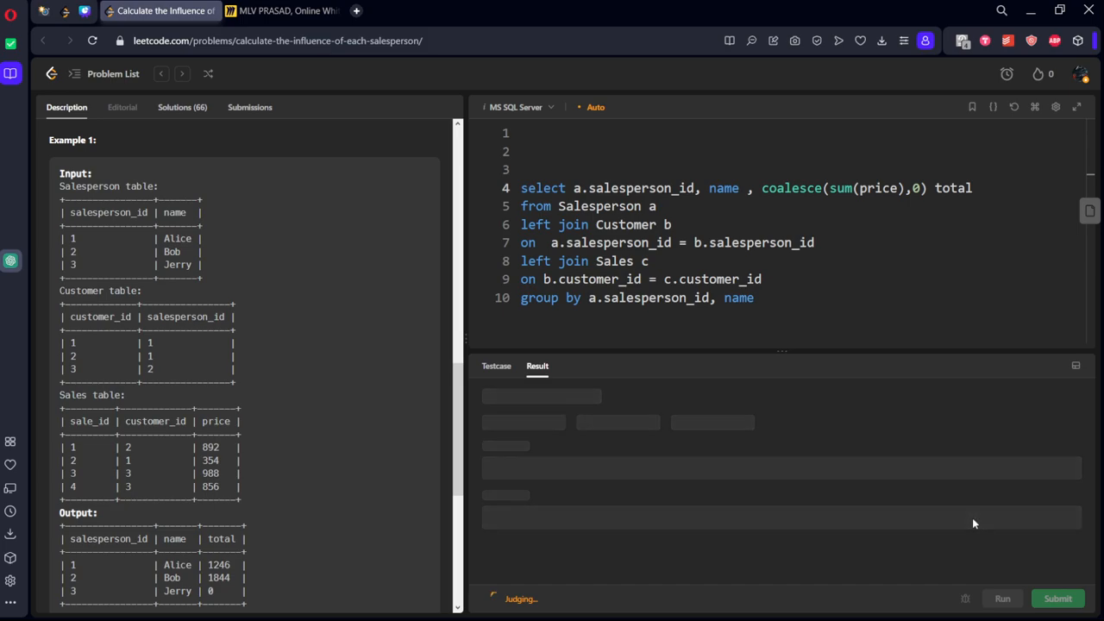
mouse_move(967, 517)
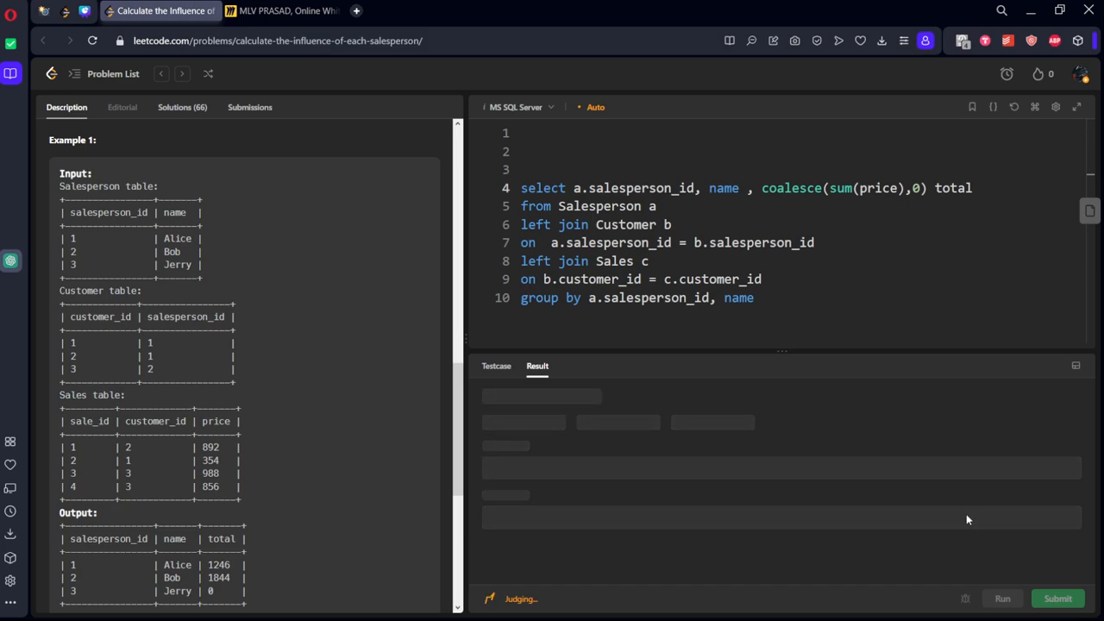
mouse_move(963, 517)
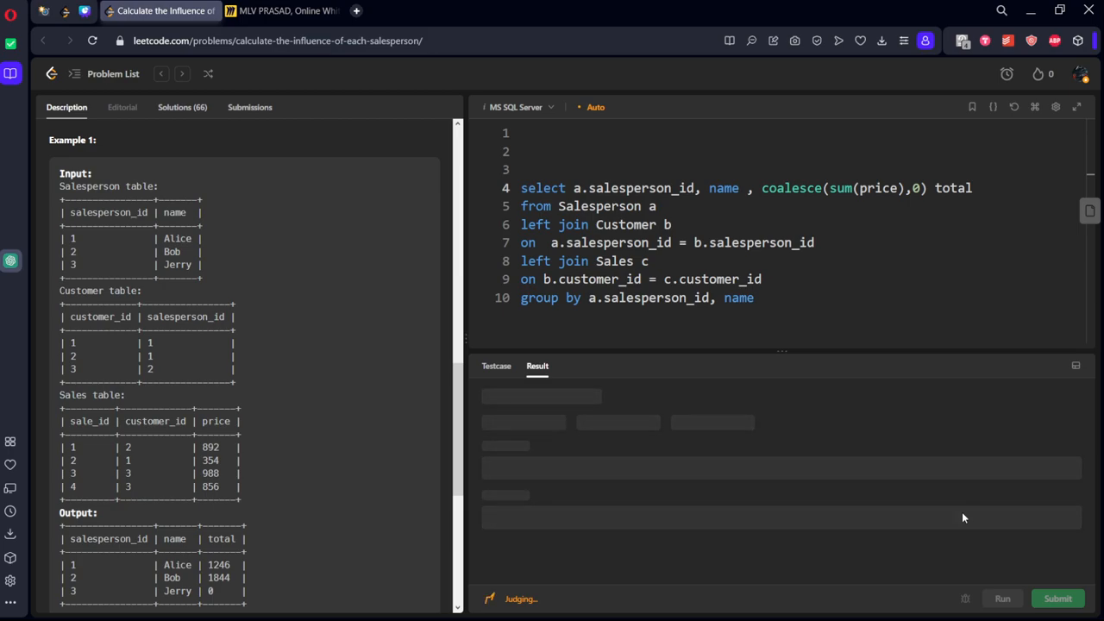
click(250, 107)
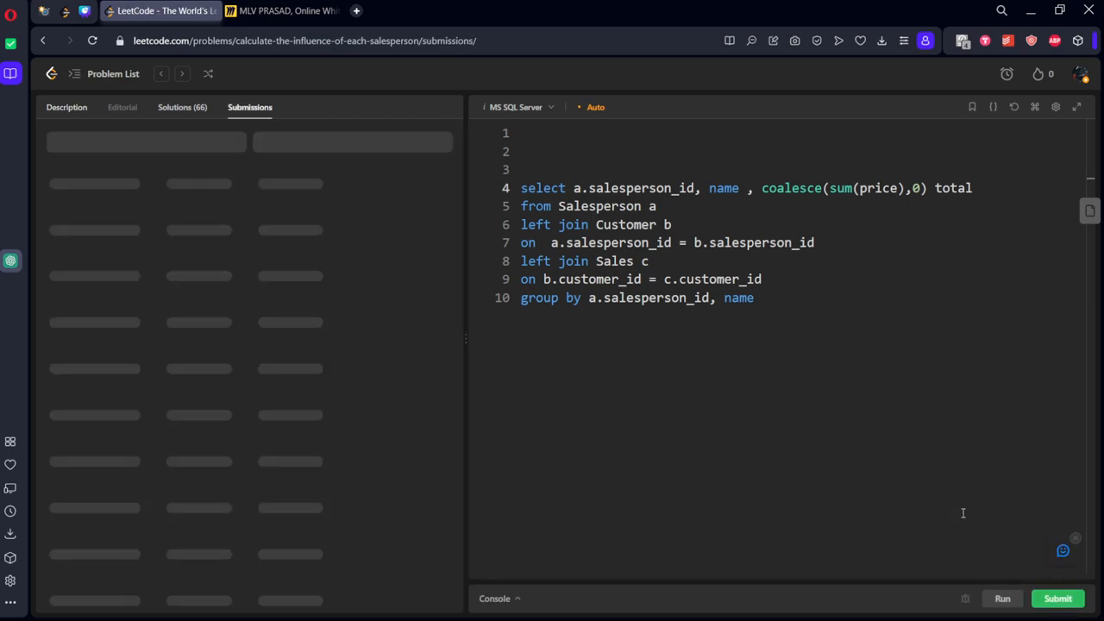
click(1058, 597)
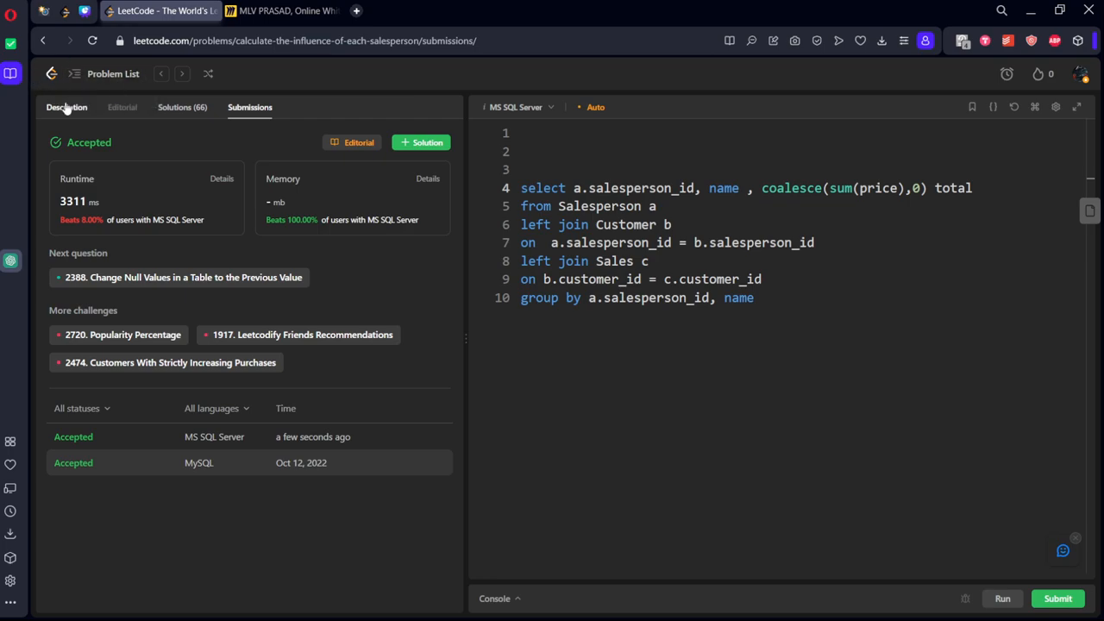
click(66, 107)
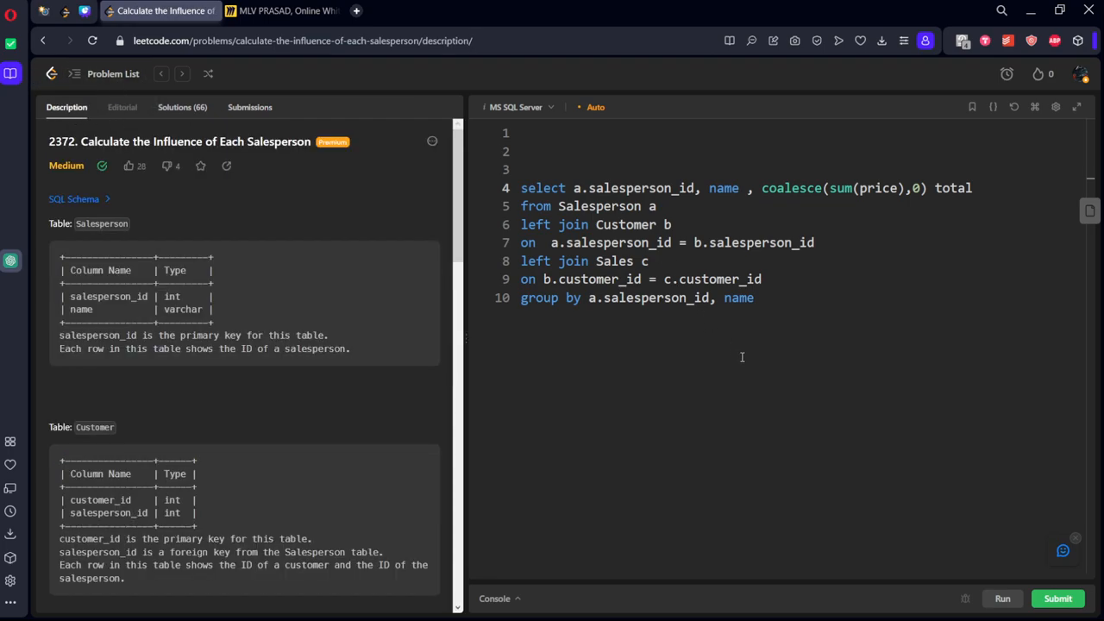